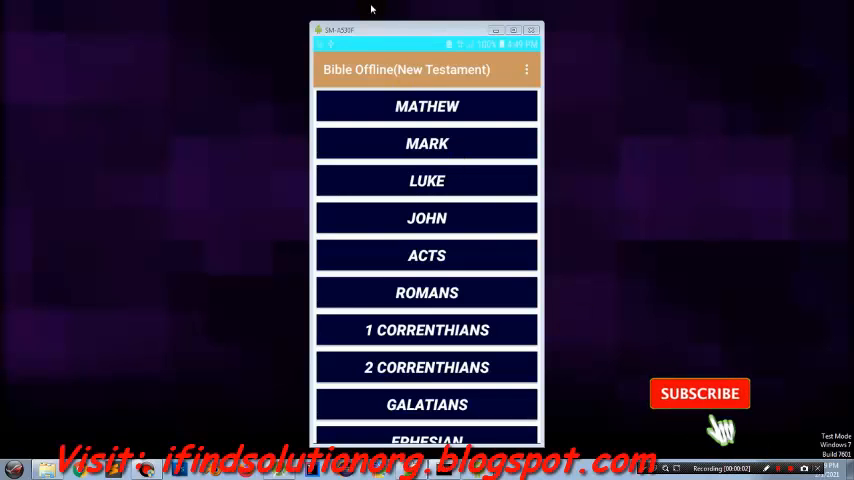
- Choose MATHEW in the emulator's book list and scroll through its chapters
left_click(700, 392)
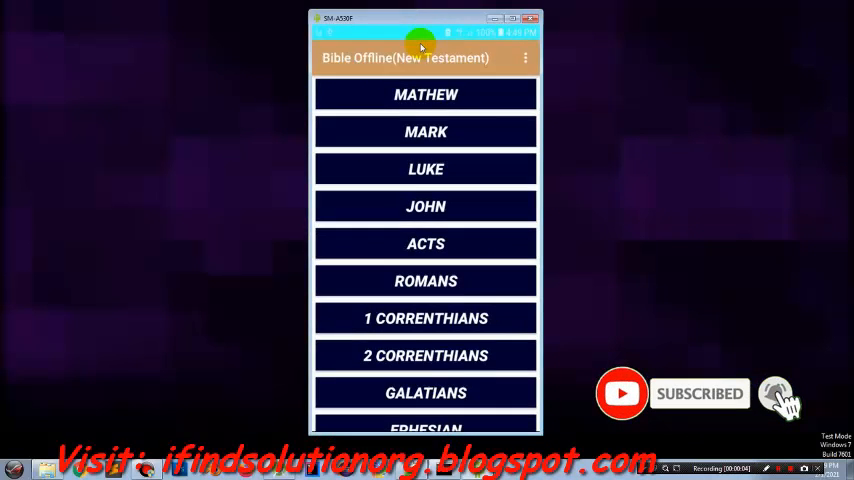
scroll("down", 3)
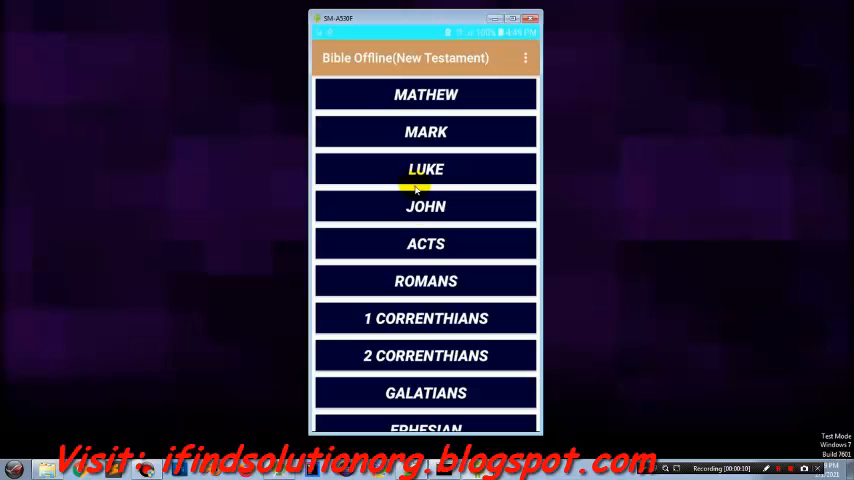
scroll("down", 3)
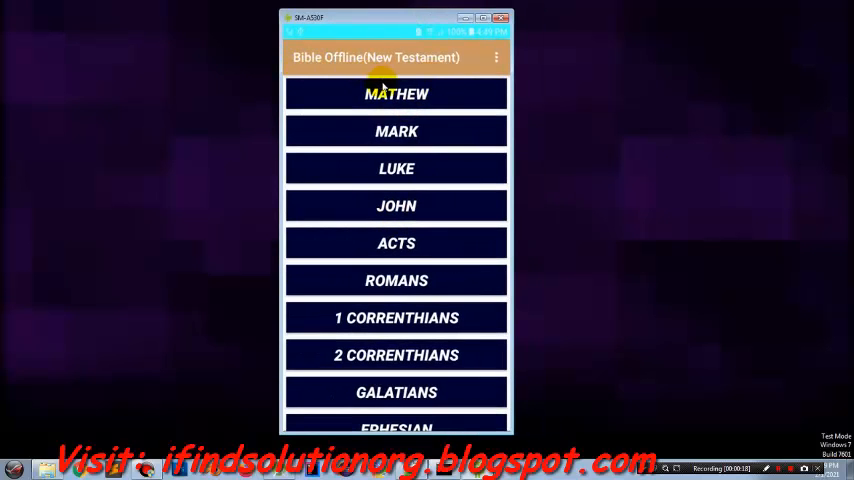
scroll("down", 3)
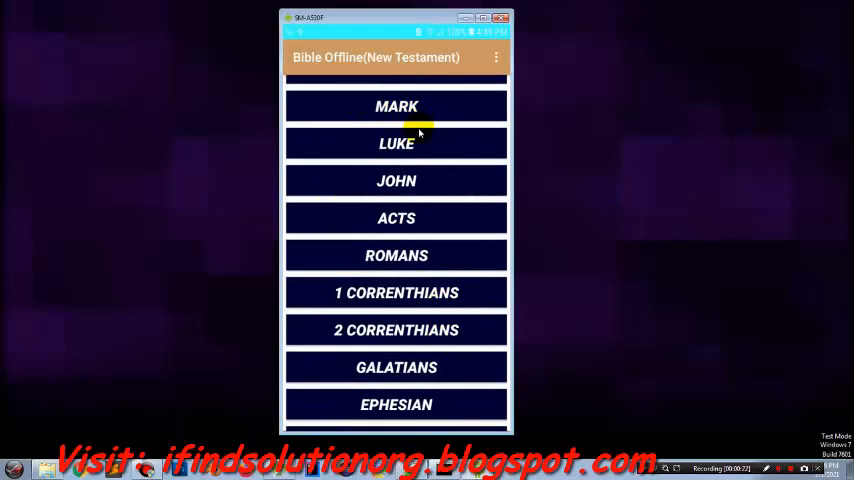
scroll("down", 3)
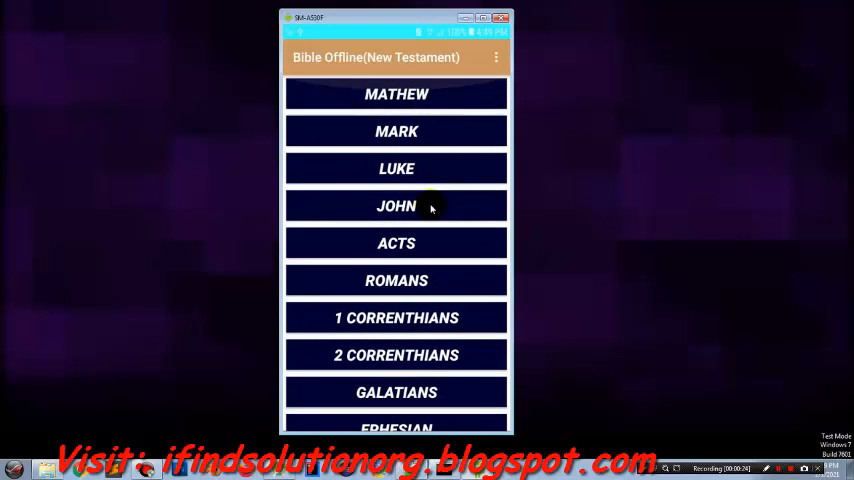
left_click_drag(396, 16, 424, 22)
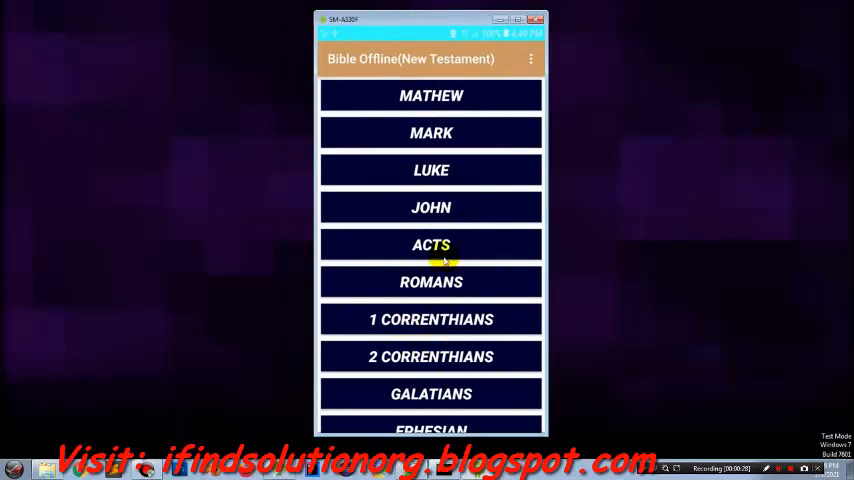
scroll("down", 3)
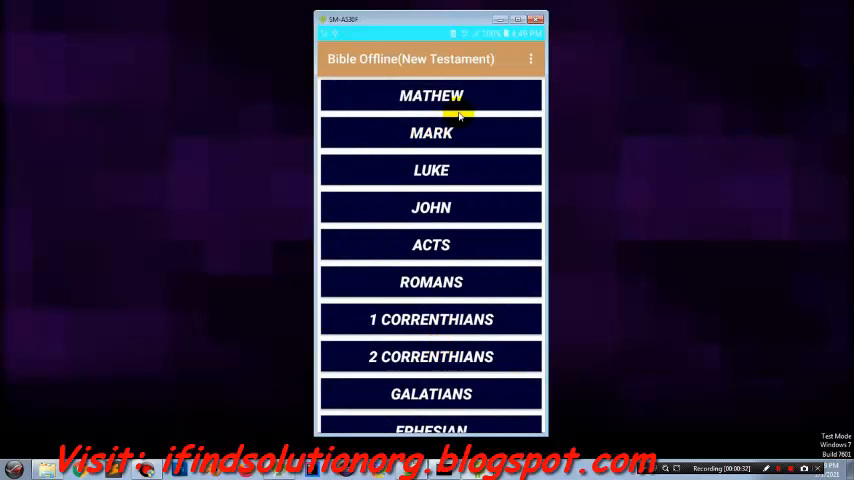
mouse_move(464, 320)
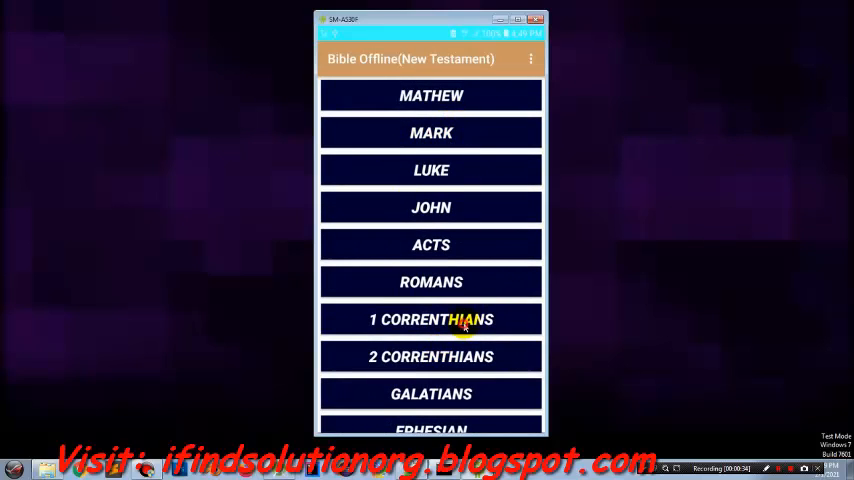
mouse_move(494, 384)
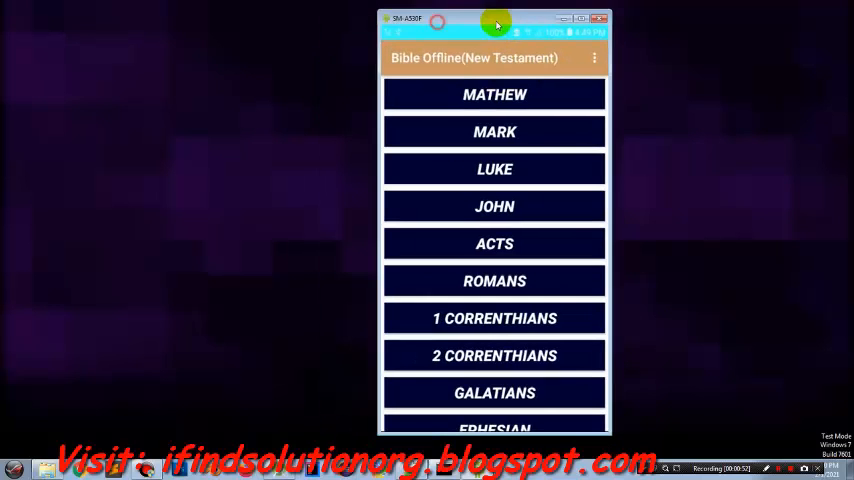
- View Mathew chapter 1's verses, then close the emulator back to the welcome window
left_click(494, 94)
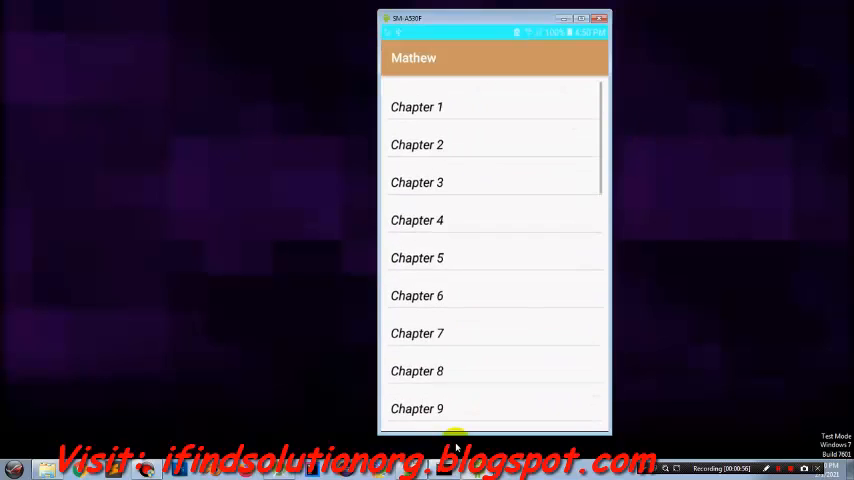
scroll("down", 3)
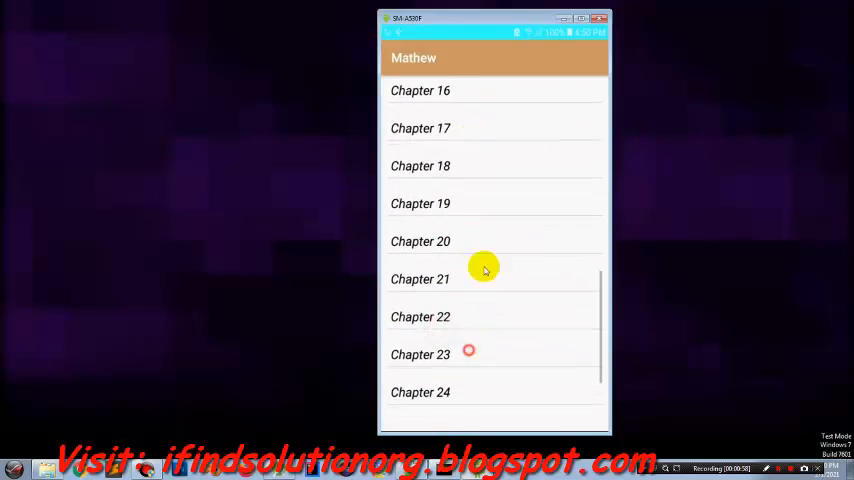
scroll("down", 3)
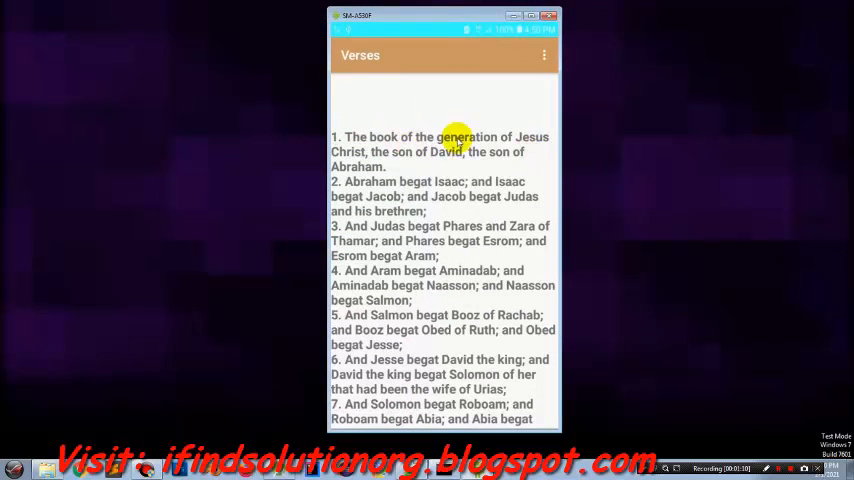
double_click(356, 136)
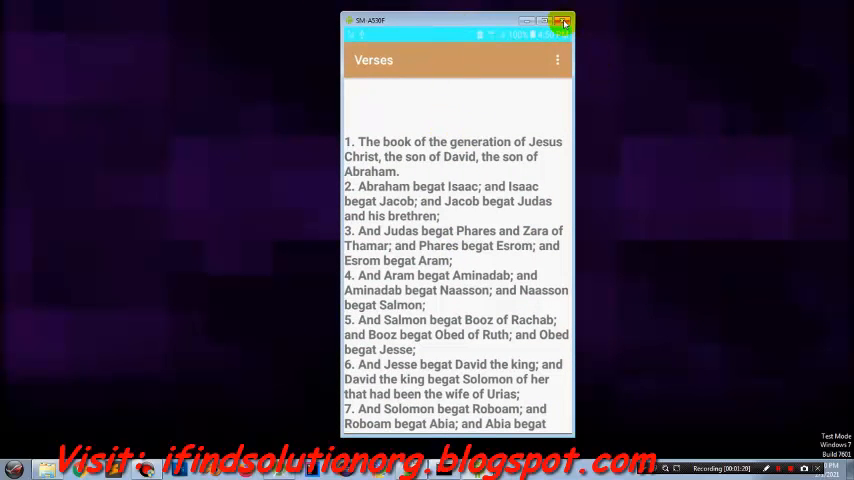
mouse_move(556, 22)
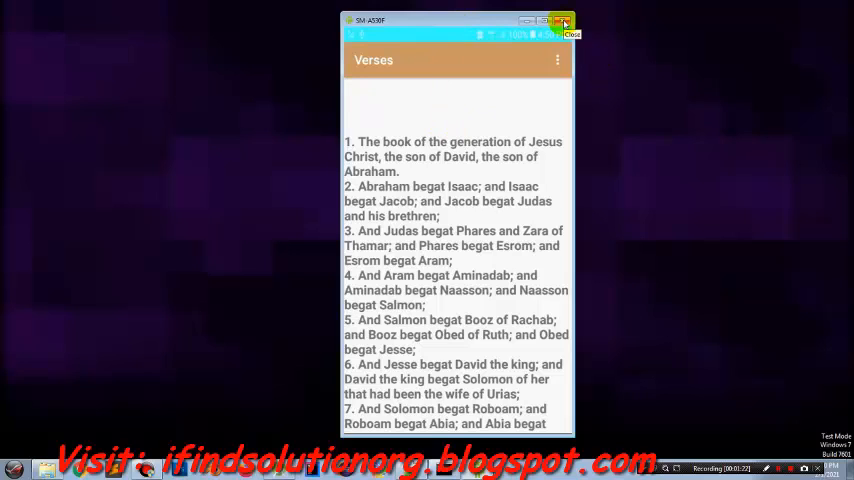
left_click(560, 18)
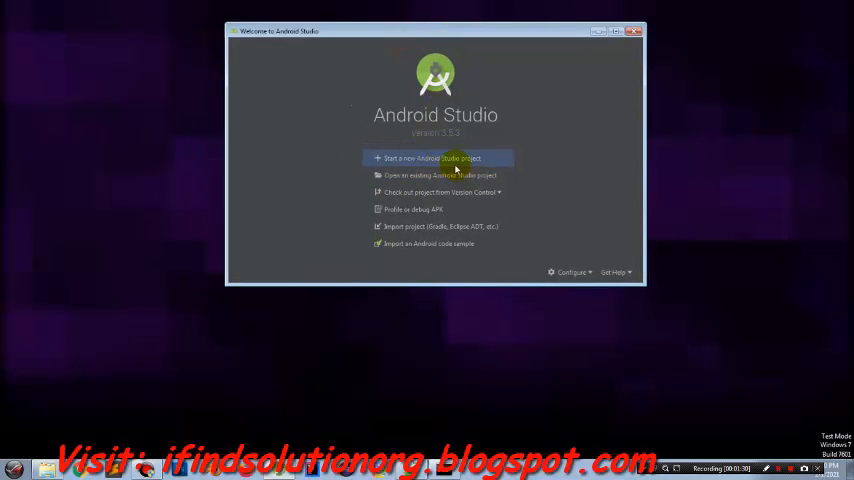
- Start a new Android Studio project using the Empty Activity template
left_click(436, 158)
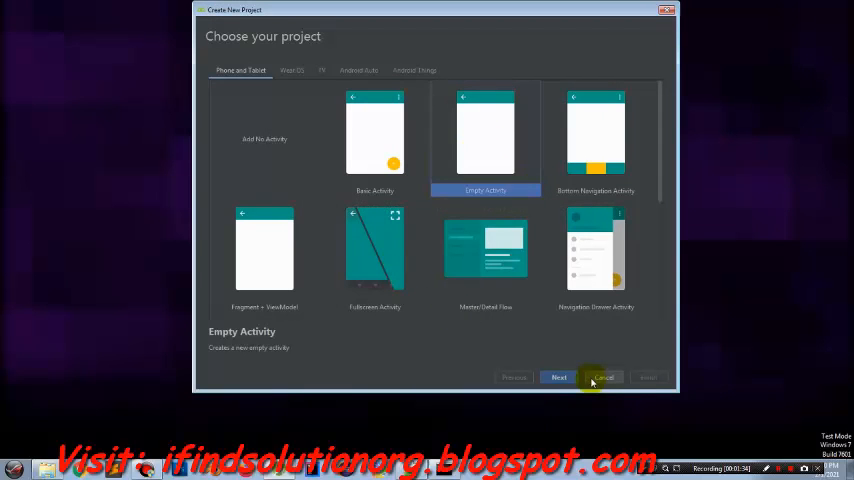
left_click(558, 376)
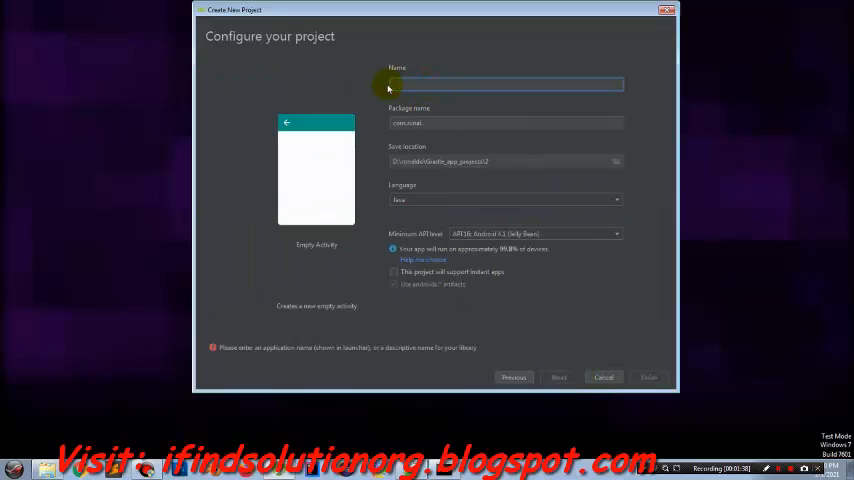
- Name the project MyNewTestamentBook and choose its save location folder
type("MyNewTestamentBook")
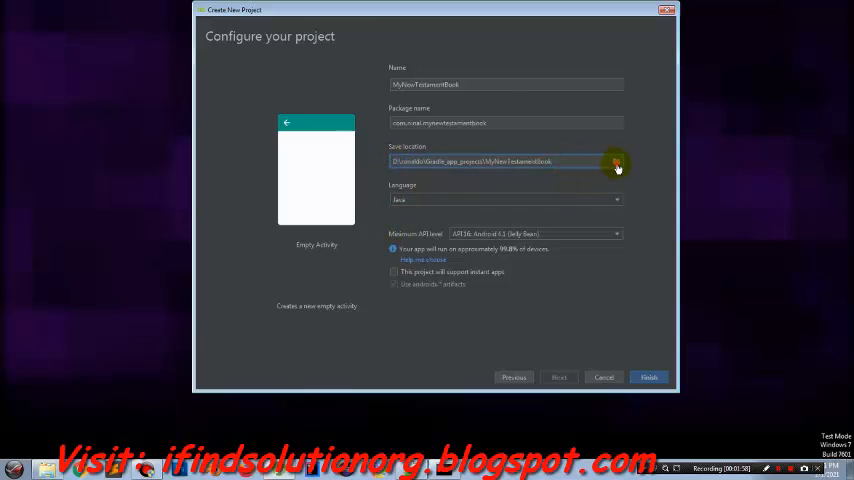
left_click(616, 160)
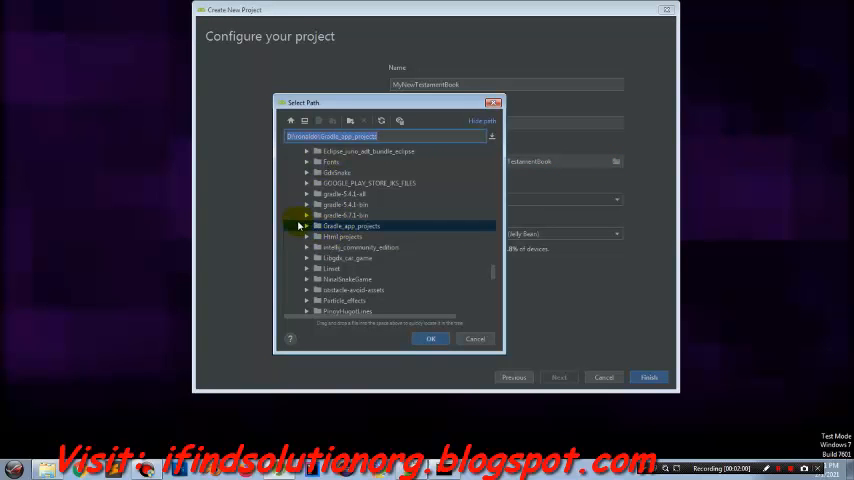
left_click(430, 338)
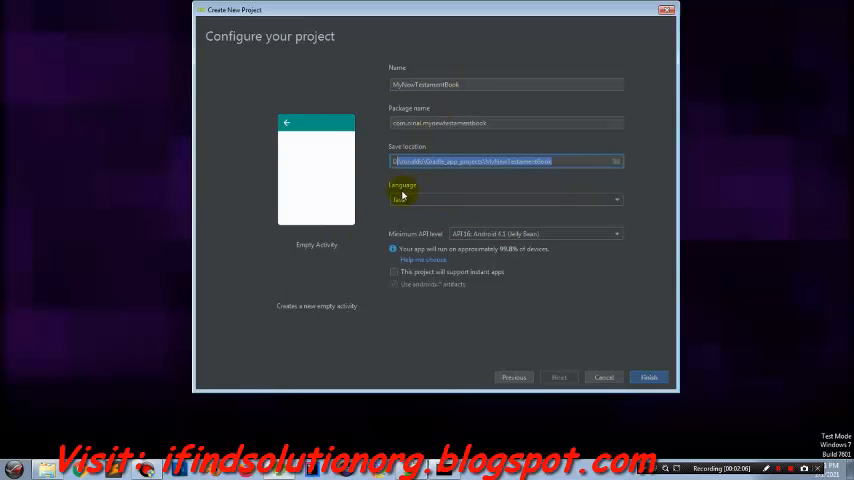
- Set the language and minimum API level, then finish creating the project
left_click(612, 232)
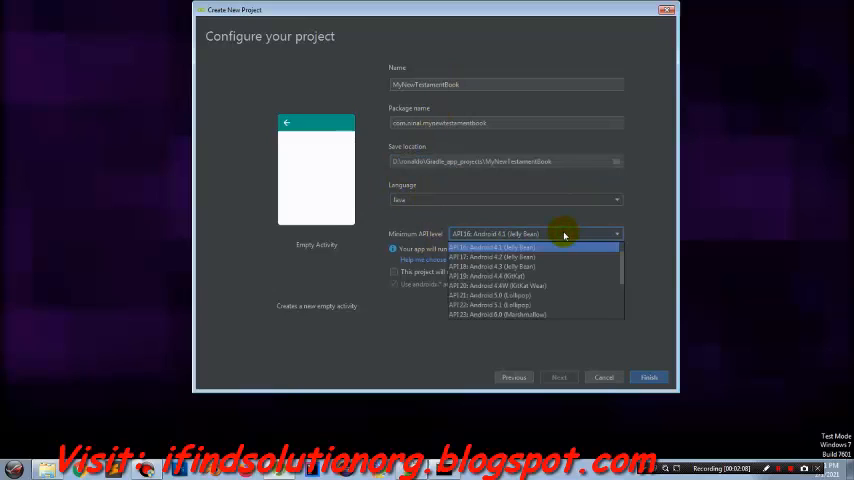
left_click(492, 244)
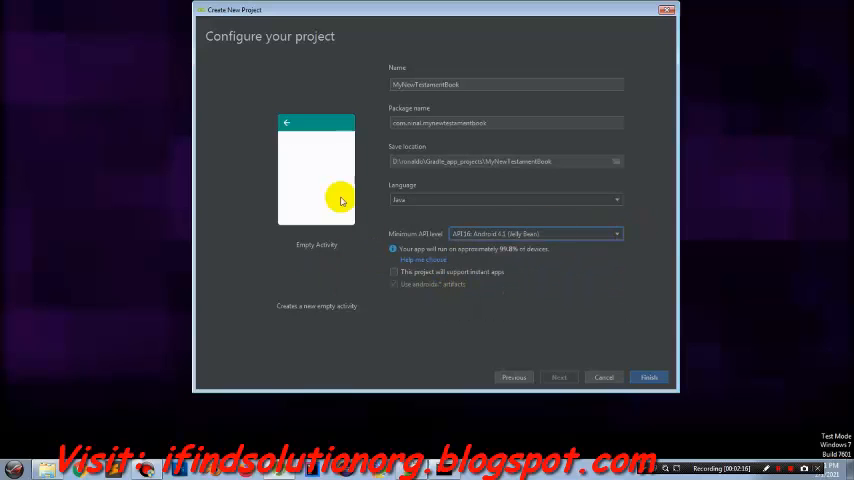
mouse_move(470, 288)
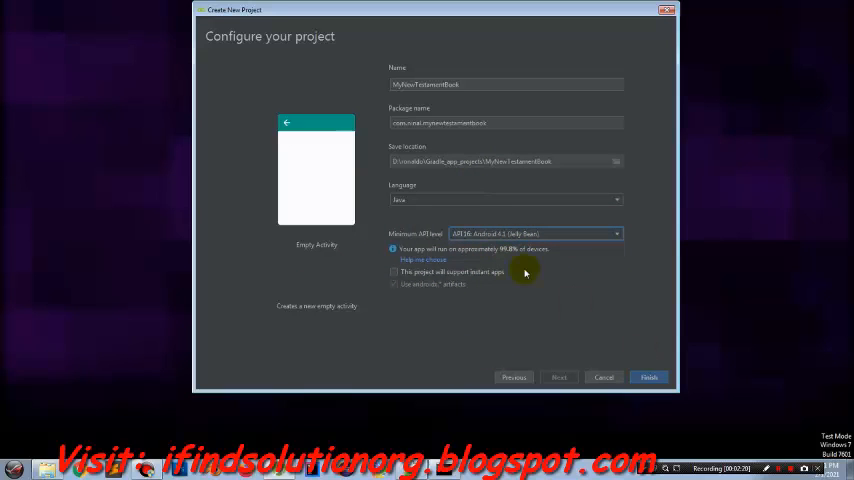
left_click(616, 232)
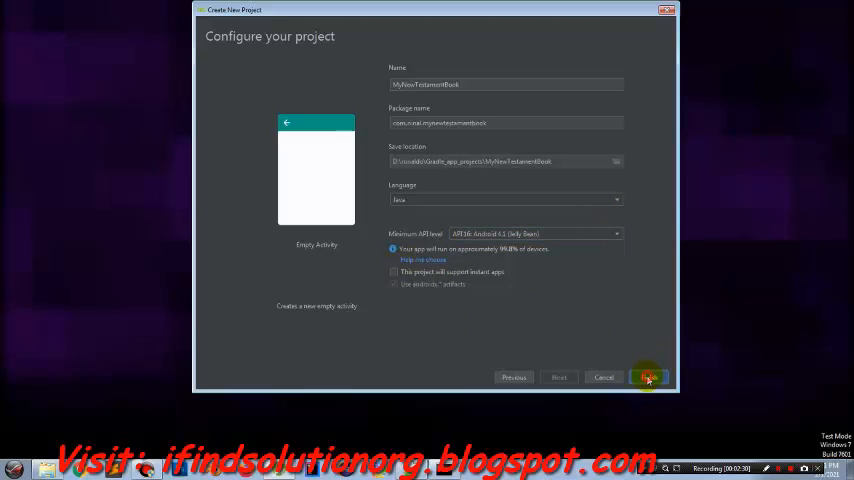
left_click(648, 378)
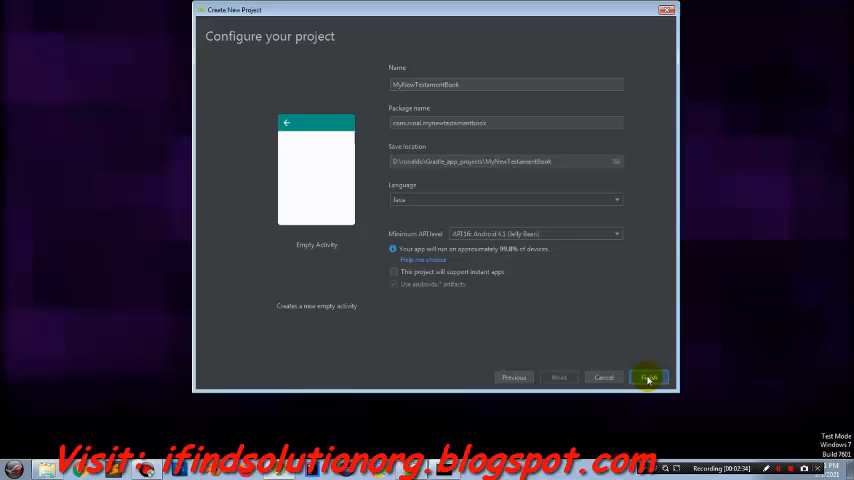
mouse_move(704, 360)
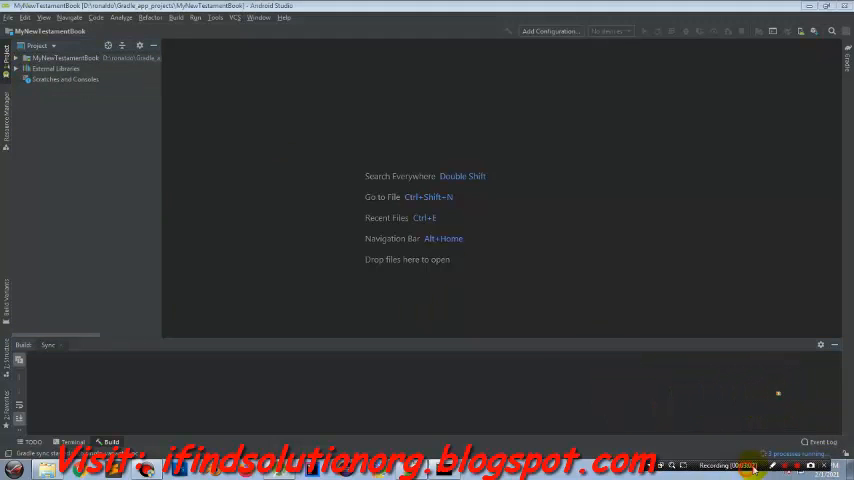
mouse_move(466, 408)
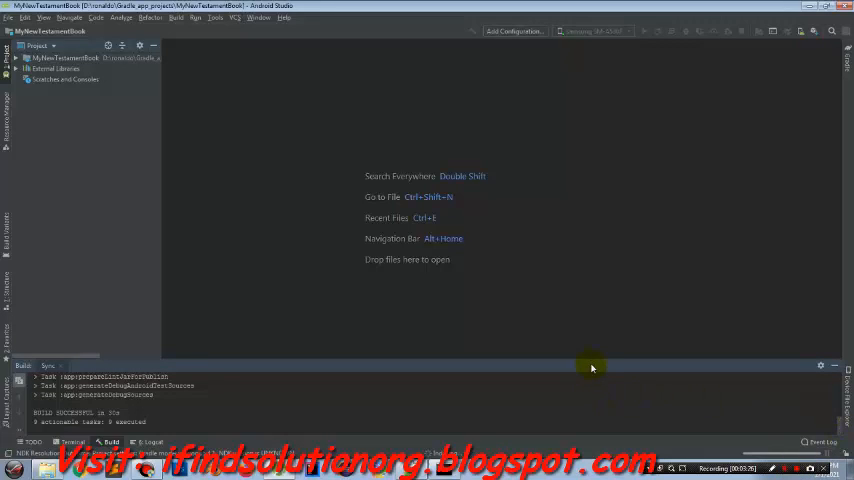
mouse_move(568, 380)
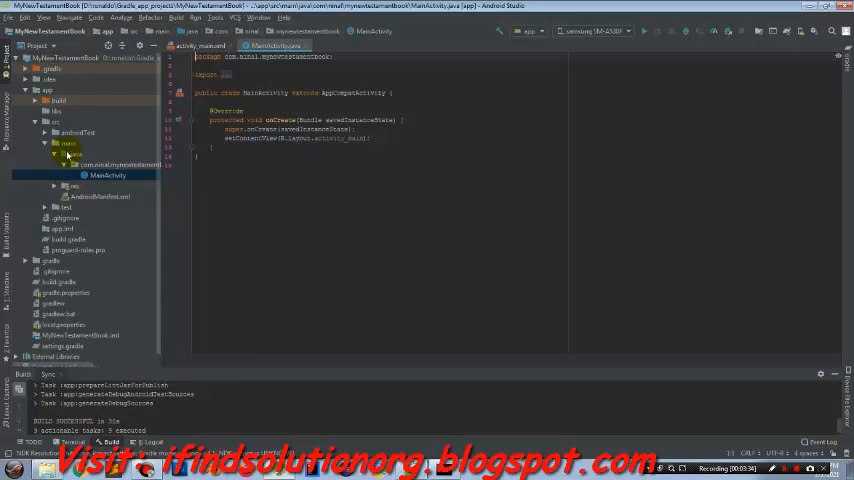
- Expand the app's source folders in the Project panel toward MainActivity
left_click(64, 188)
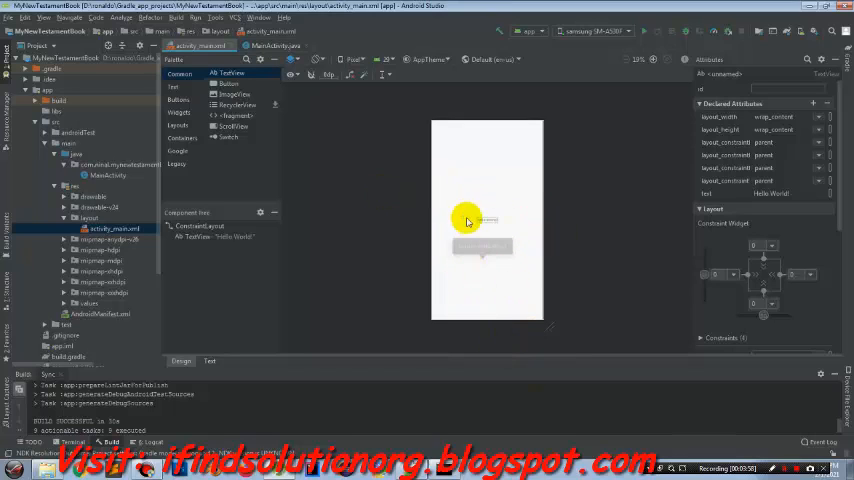
- Show activity_main.xml in the Design view and bring up its context menu in the Project pane
left_click(208, 360)
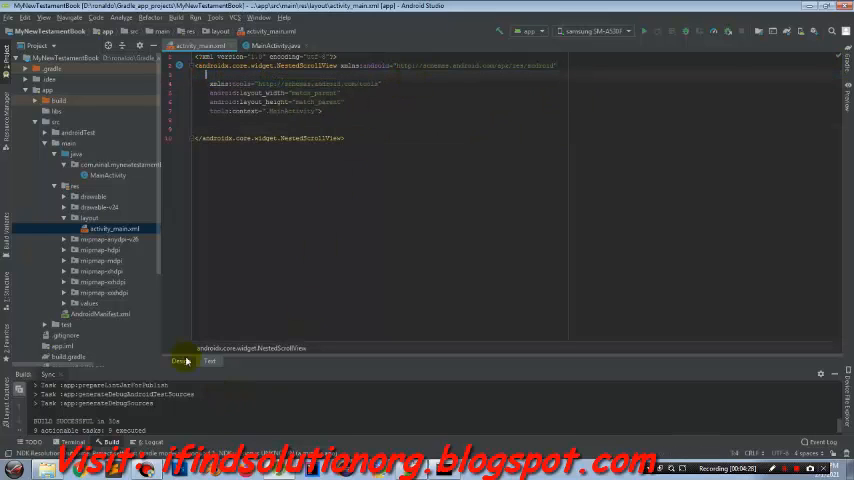
left_click(180, 360)
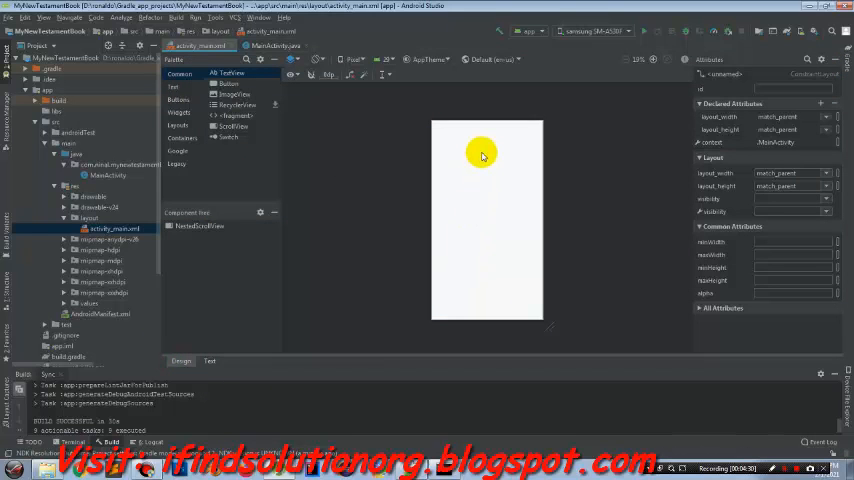
mouse_move(172, 200)
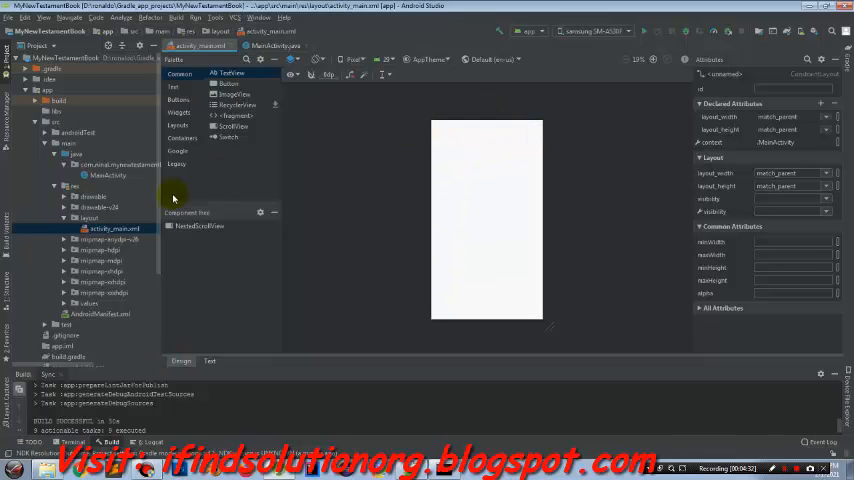
left_click(96, 228)
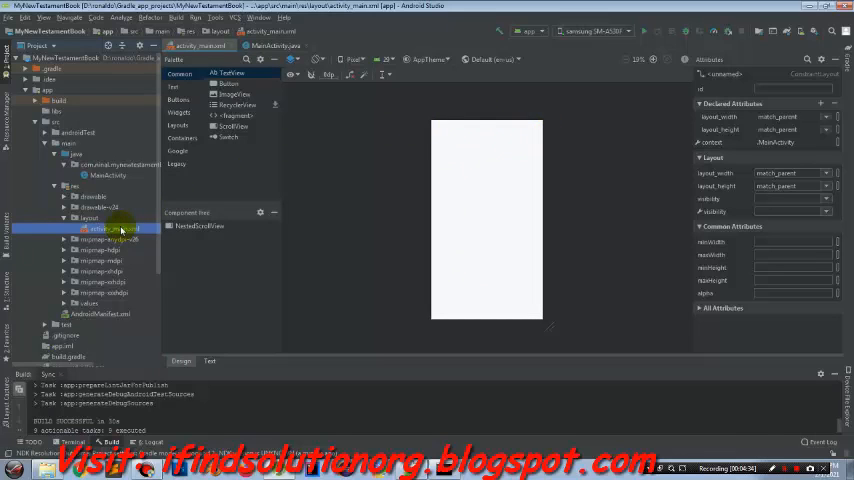
right_click(96, 230)
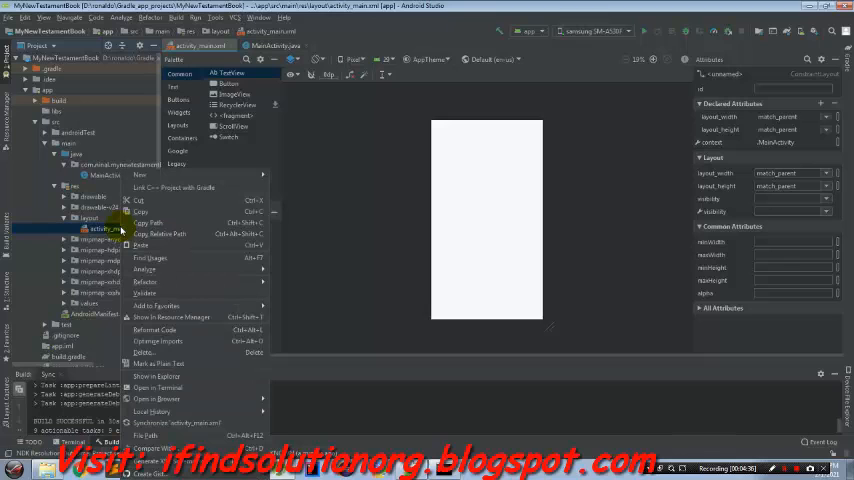
mouse_move(96, 232)
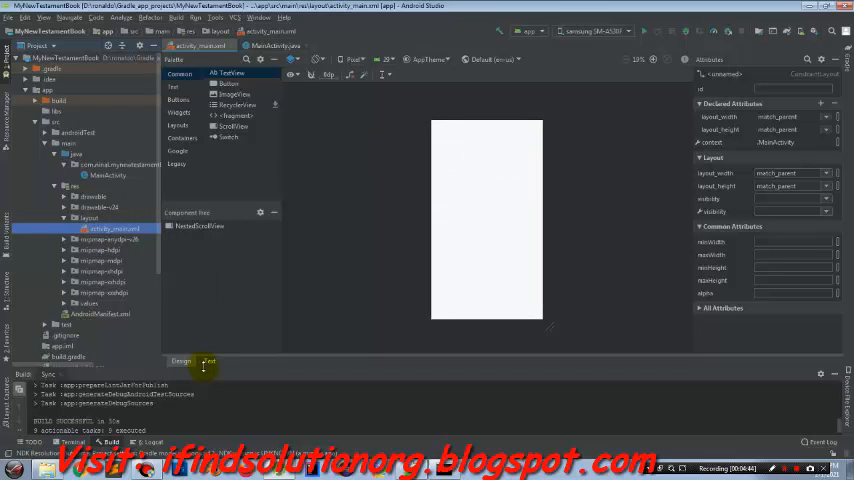
left_click(100, 228)
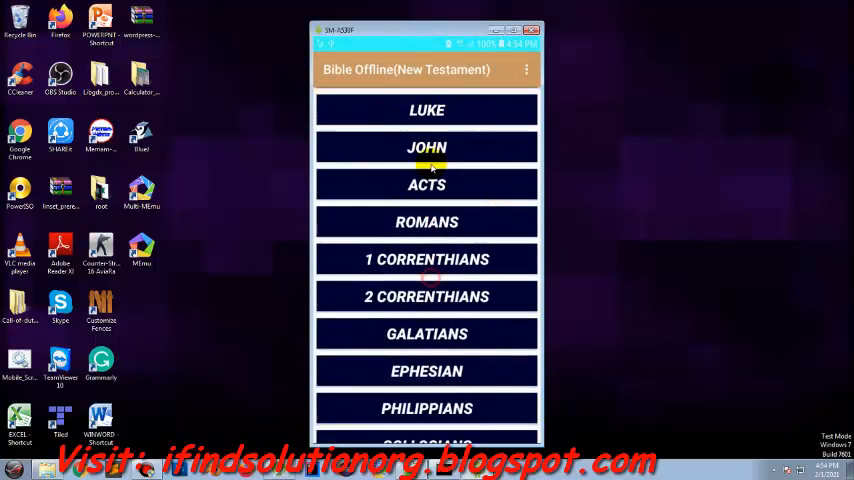
- Scroll the emulator's book buttons from LUKE to COLOSSIANS and check adb devices
scroll("down", 3)
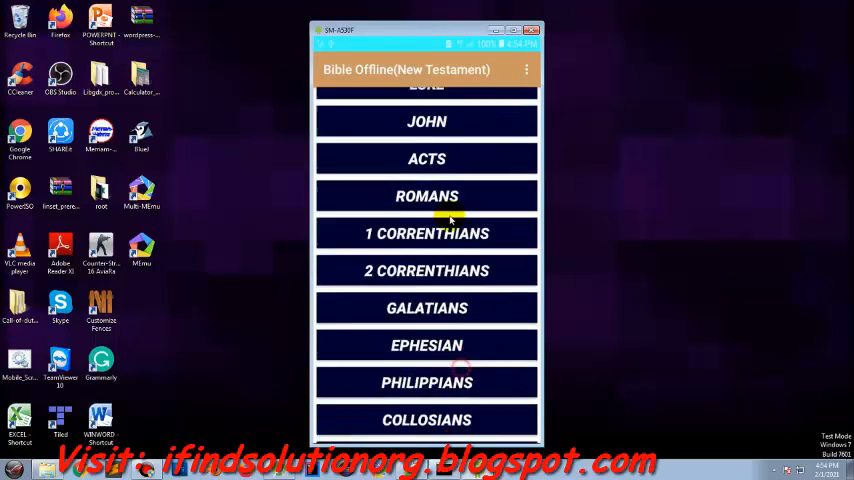
left_click(532, 42)
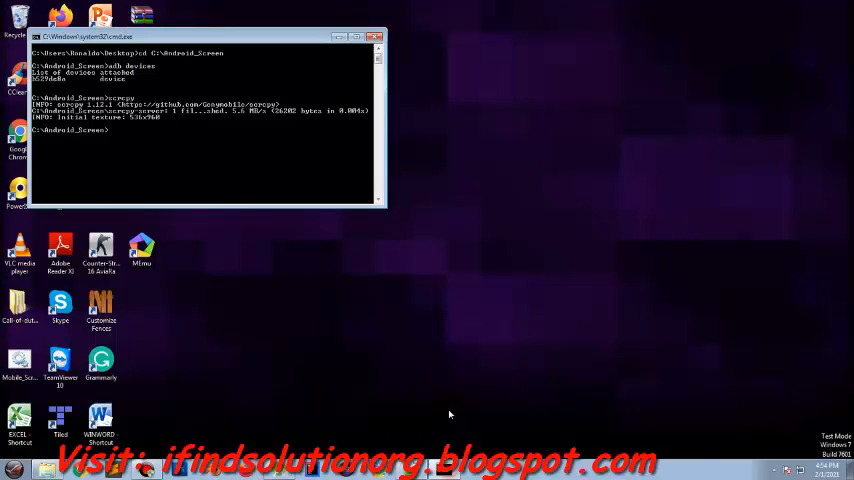
left_click(372, 36)
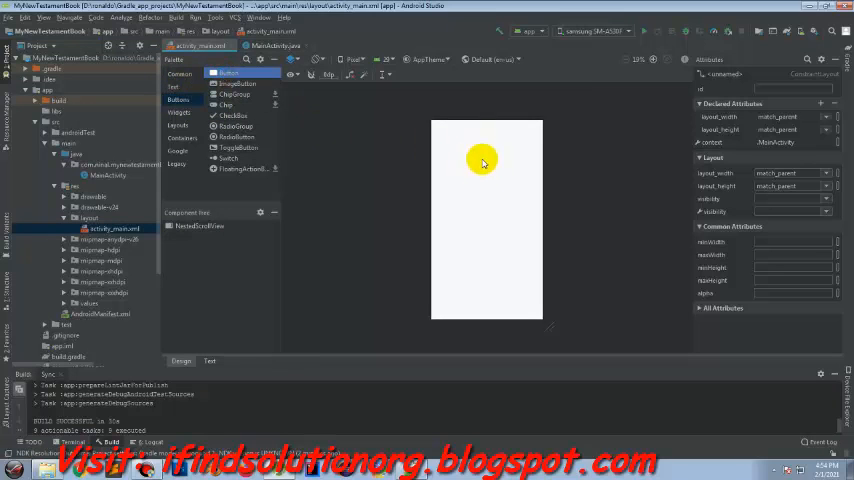
mouse_move(482, 150)
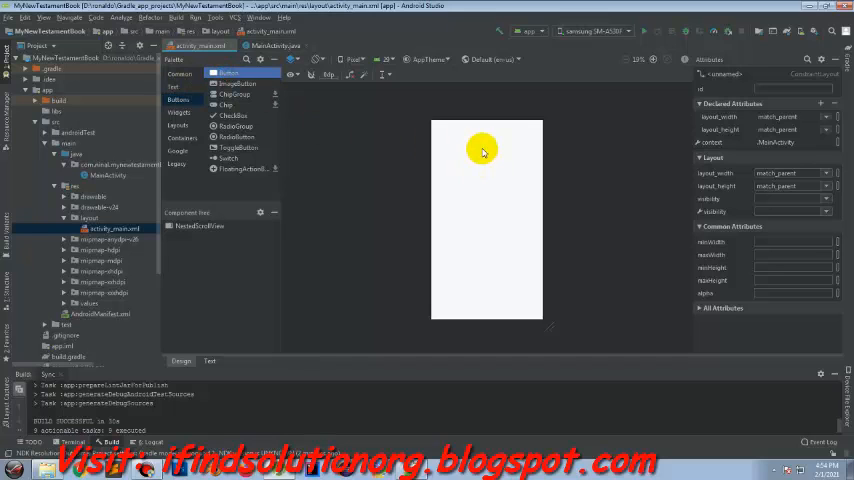
- Place a Button from the Palette into the NestedScrollView of activity_main
left_click(474, 164)
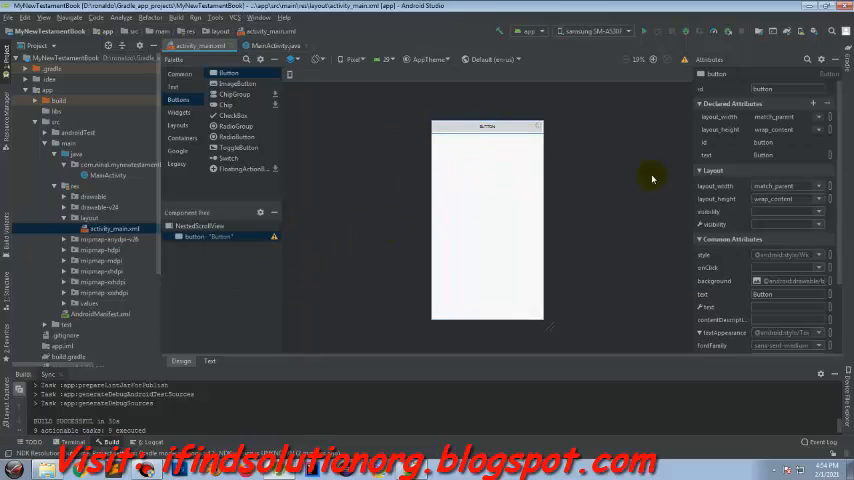
left_click(778, 88)
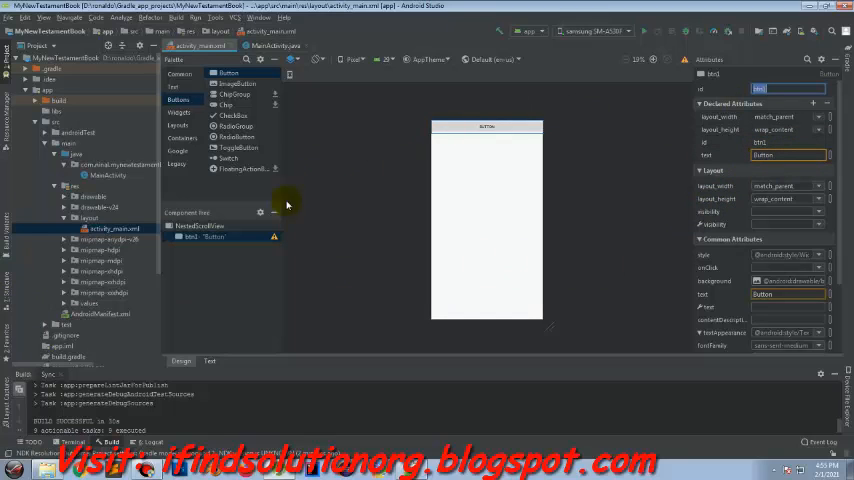
mouse_move(682, 160)
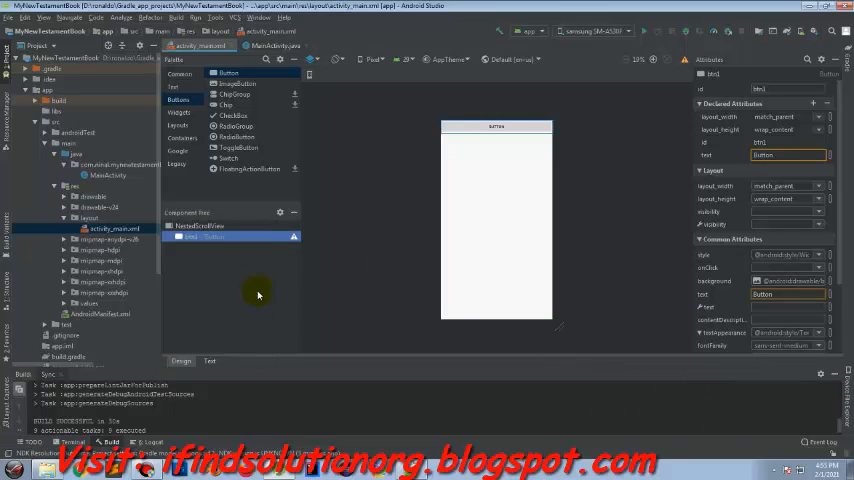
left_click(516, 128)
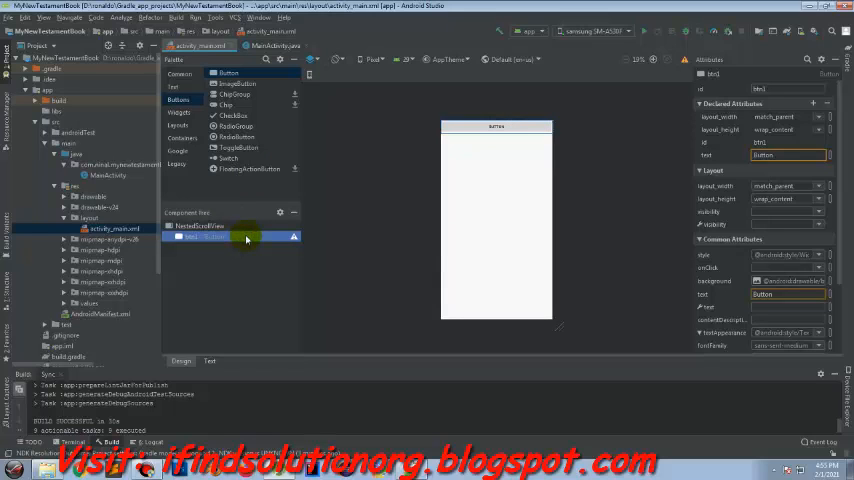
- Select the new Button in the Component Tree and review its attributes
left_click(208, 362)
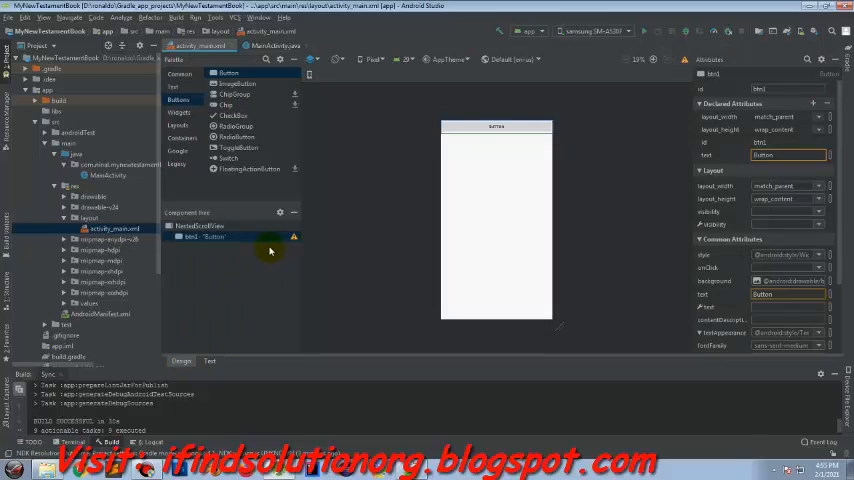
left_click(230, 236)
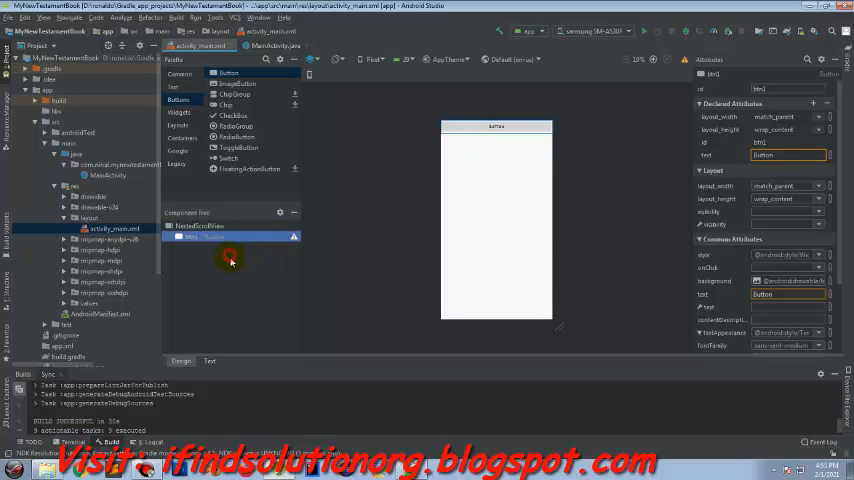
left_click(210, 362)
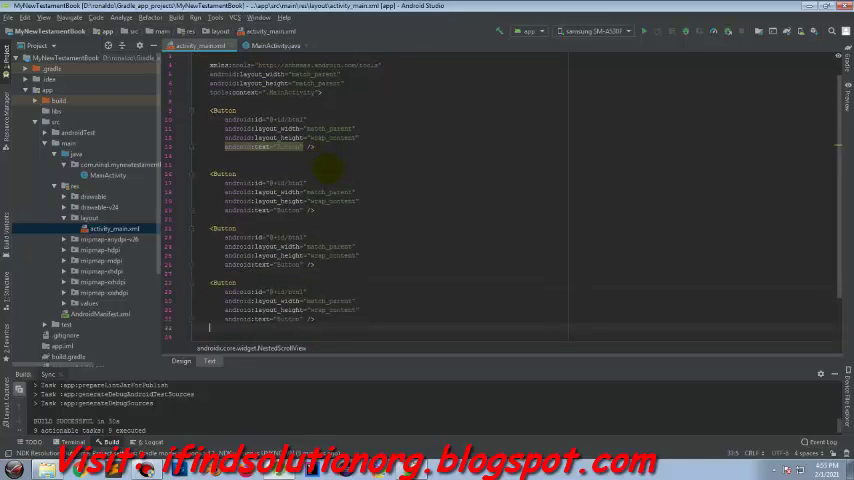
- Scroll through the successive Button elements in activity_main's XML source
scroll("down", 3)
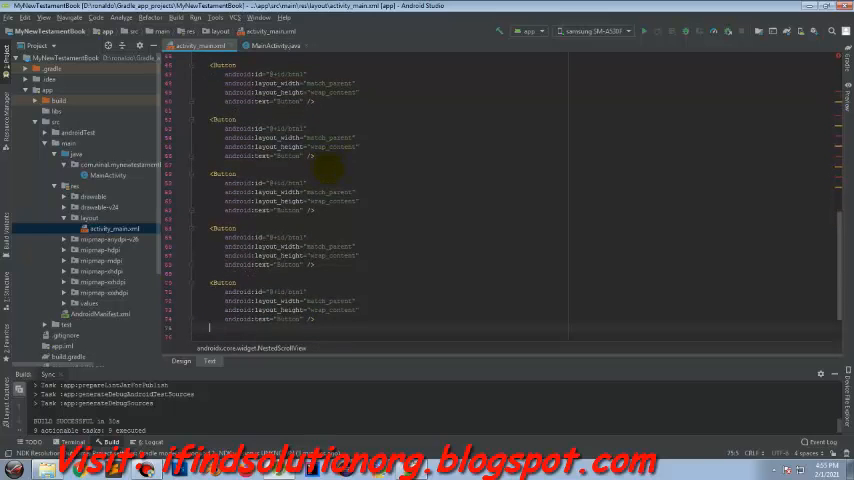
scroll("down", 3)
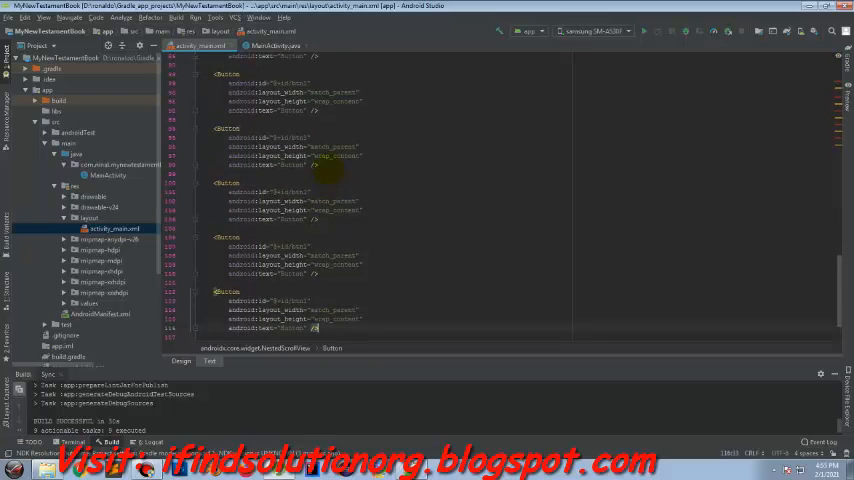
scroll("down", 3)
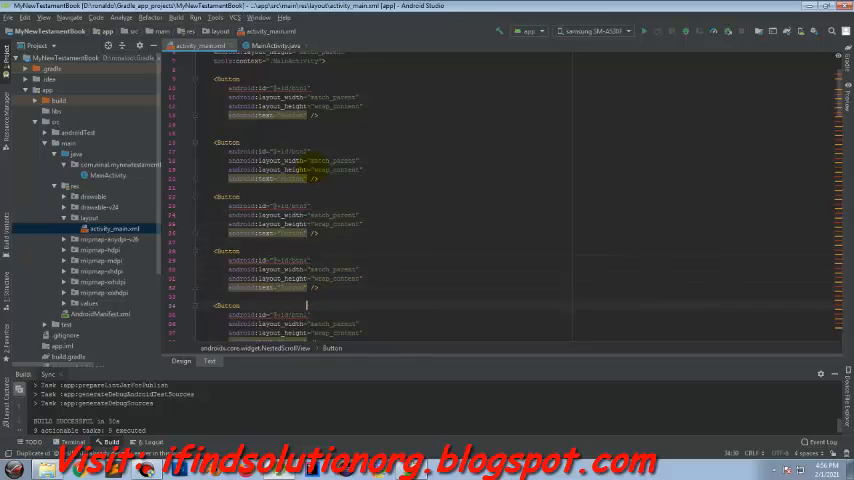
scroll("down", 3)
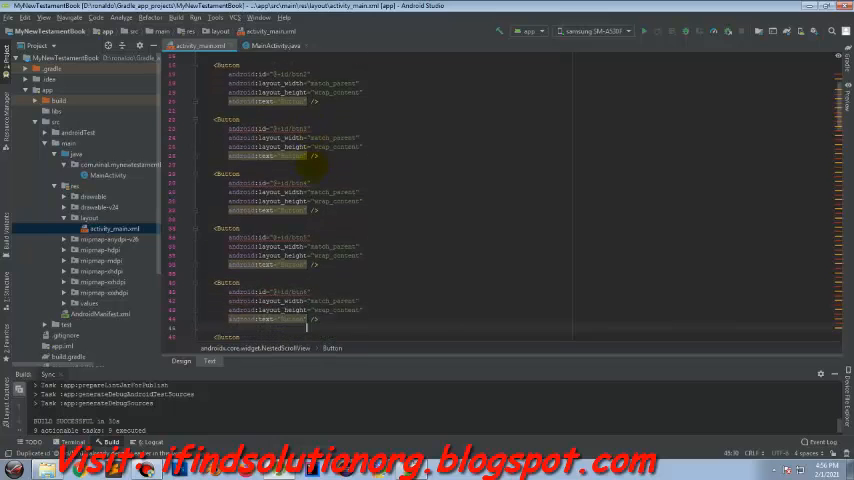
scroll("down", 3)
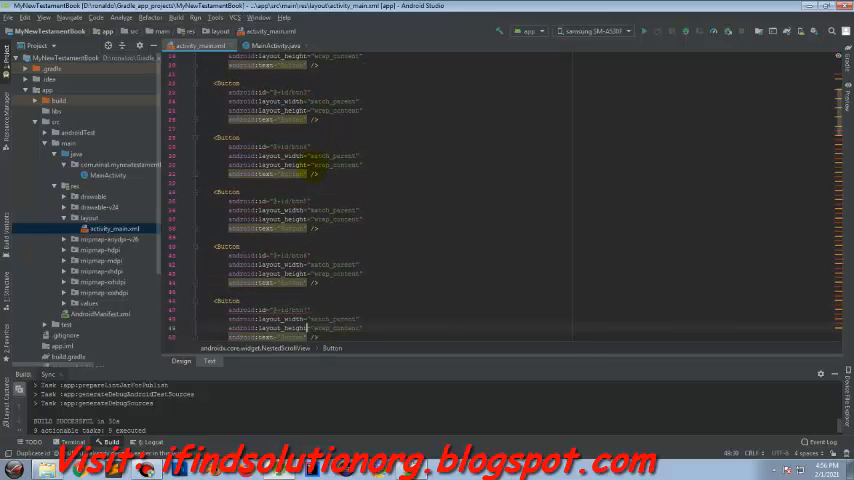
scroll("down", 3)
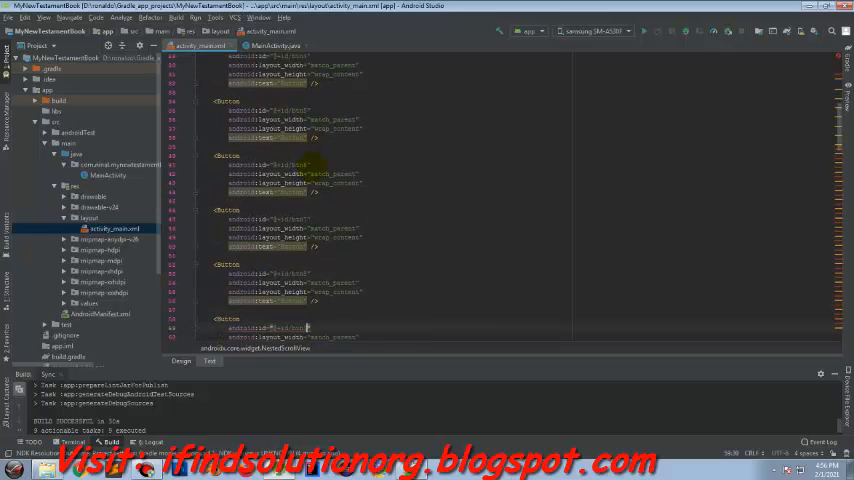
scroll("down", 3)
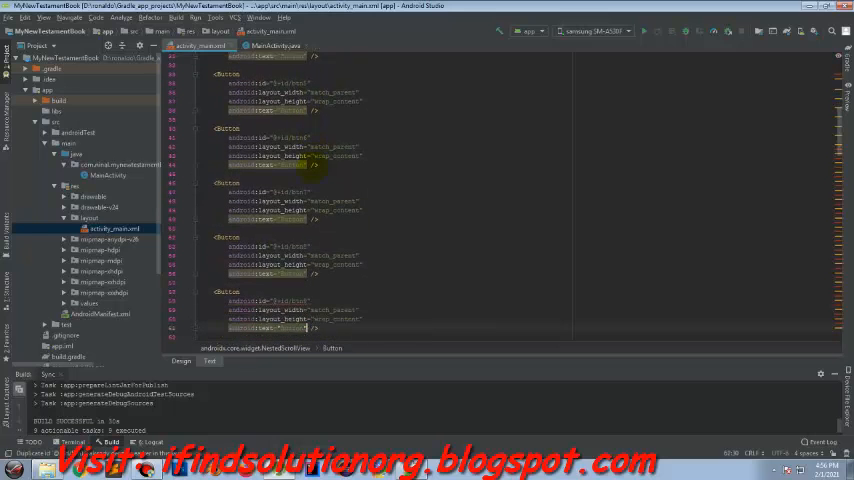
scroll("down", 3)
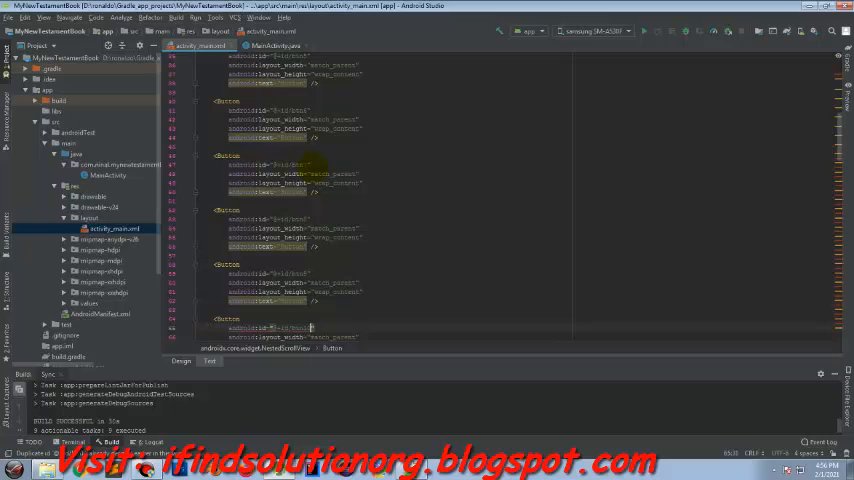
scroll("down", 3)
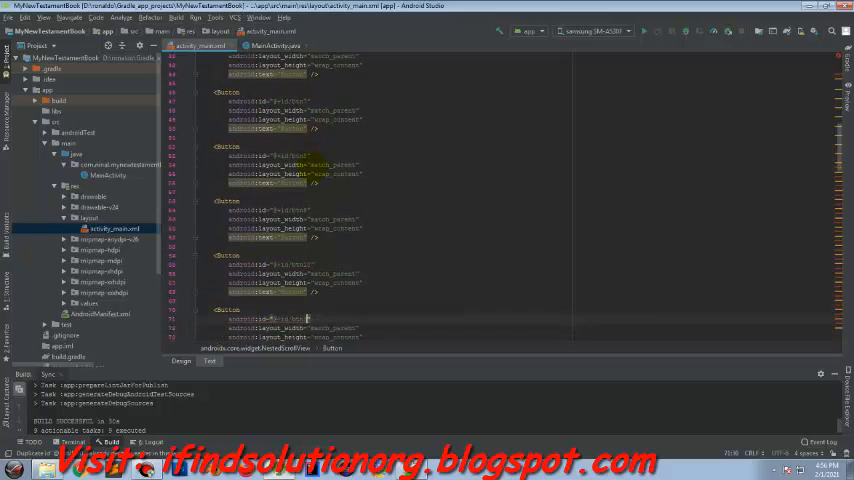
scroll("down", 3)
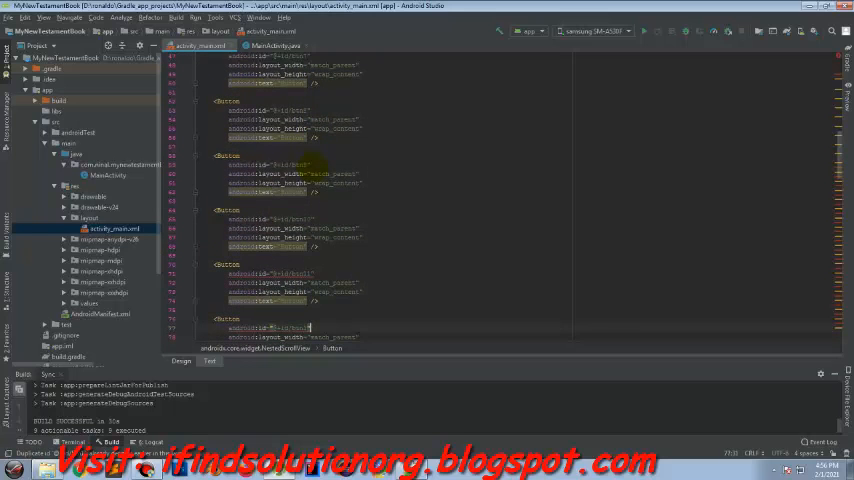
scroll("down", 3)
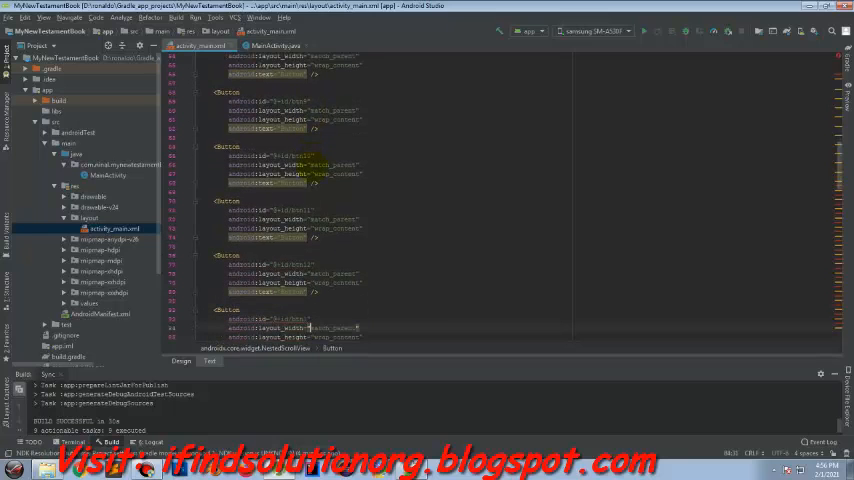
scroll("down", 3)
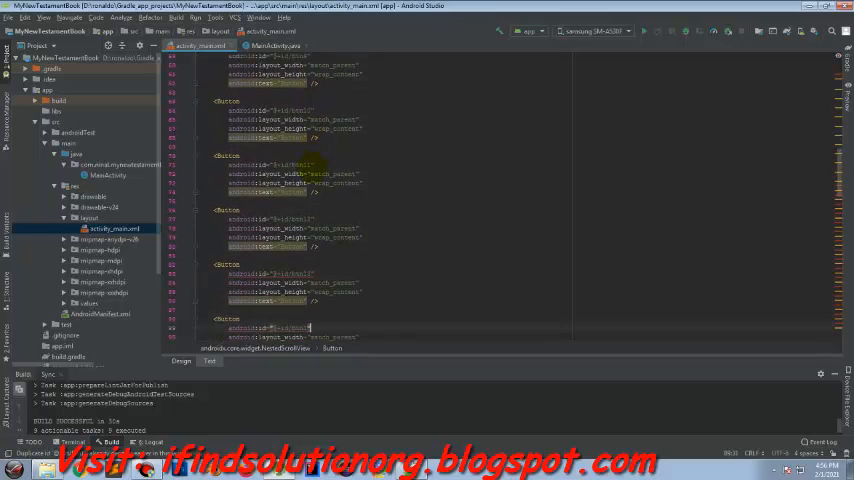
scroll("down", 3)
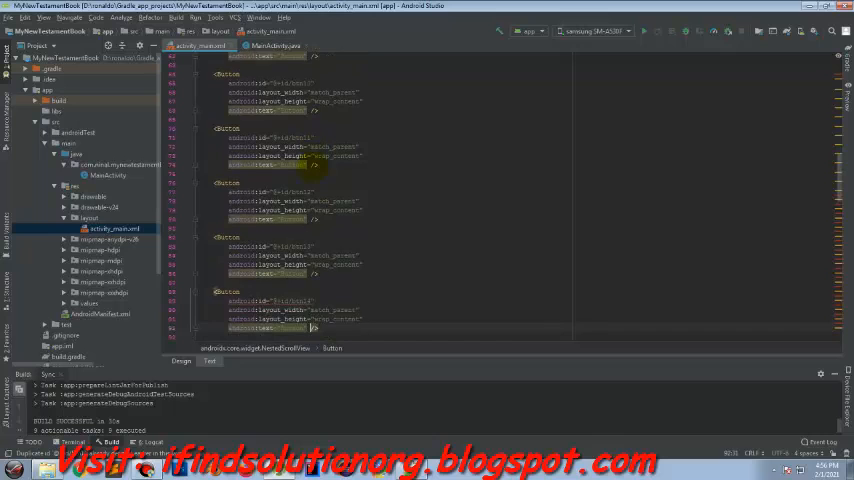
scroll("down", 3)
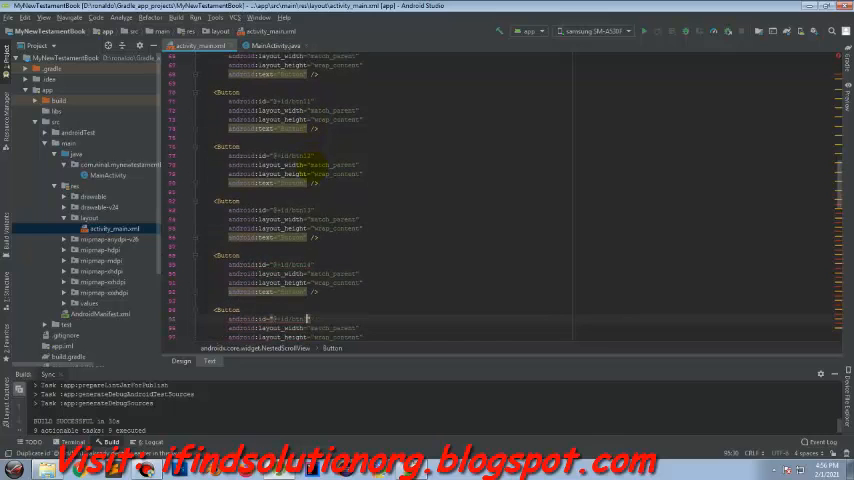
scroll("down", 3)
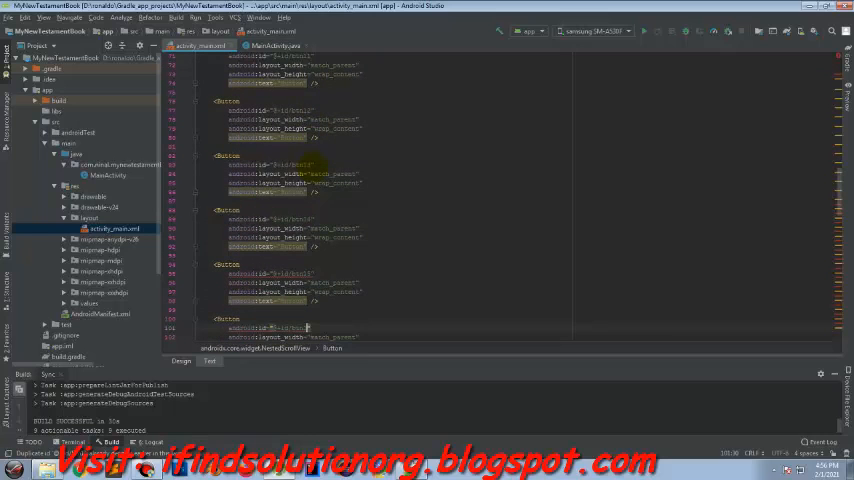
scroll("down", 3)
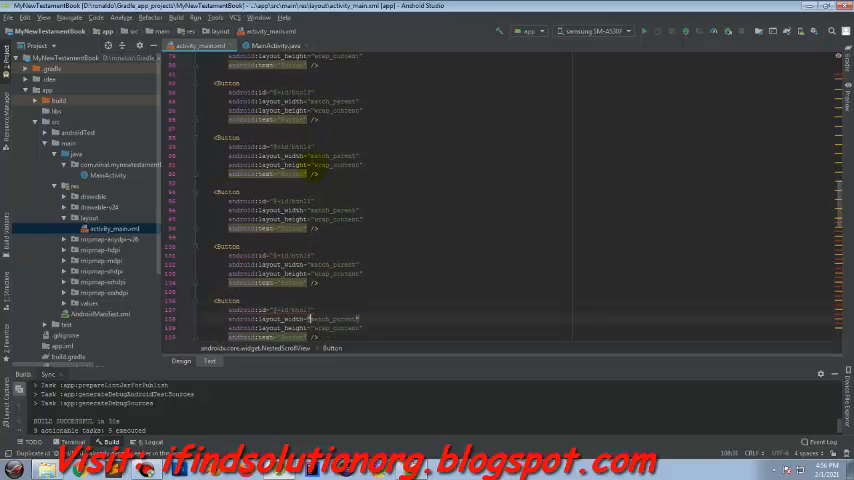
scroll("down", 3)
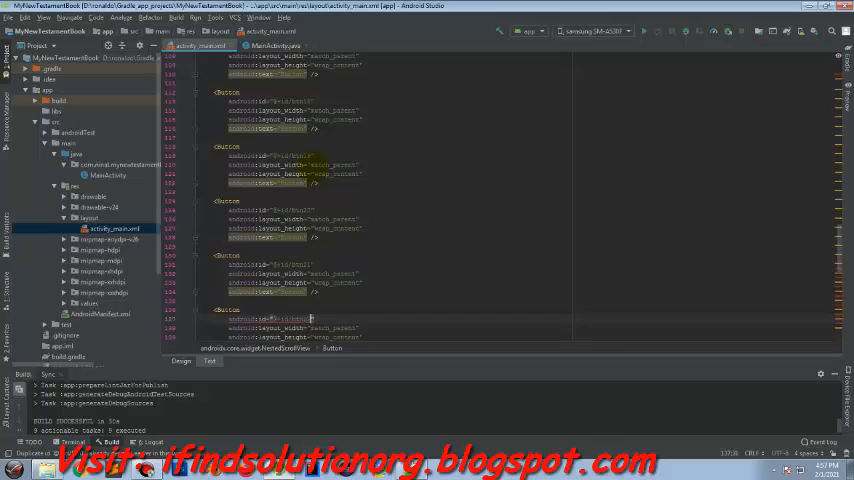
scroll("down", 3)
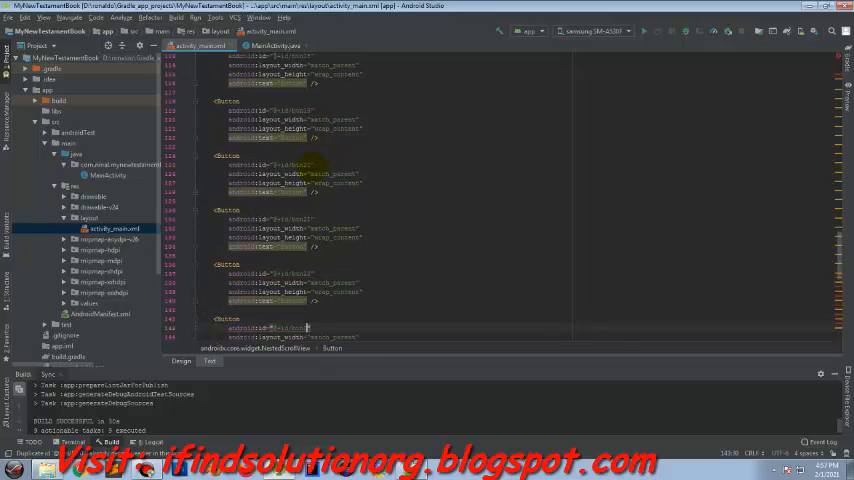
scroll("down", 3)
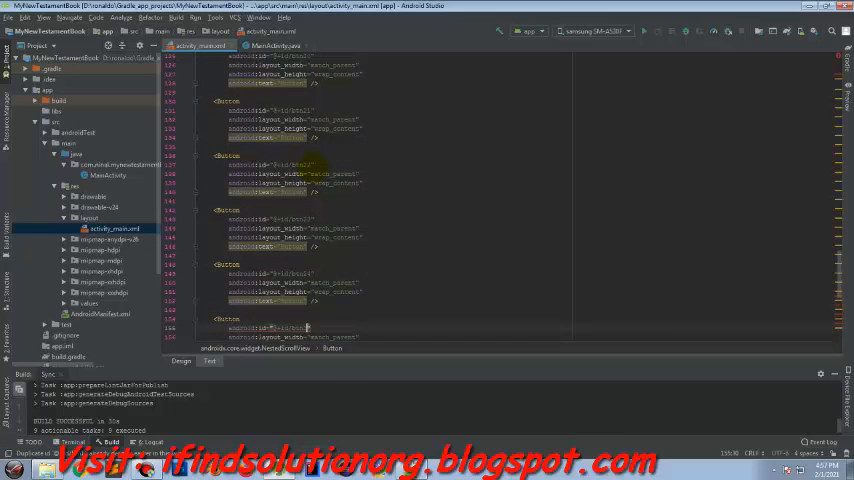
scroll("down", 3)
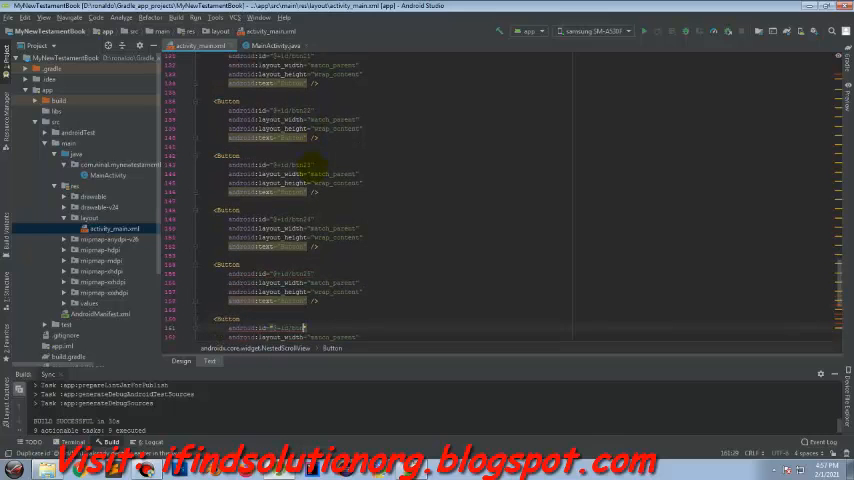
scroll("down", 3)
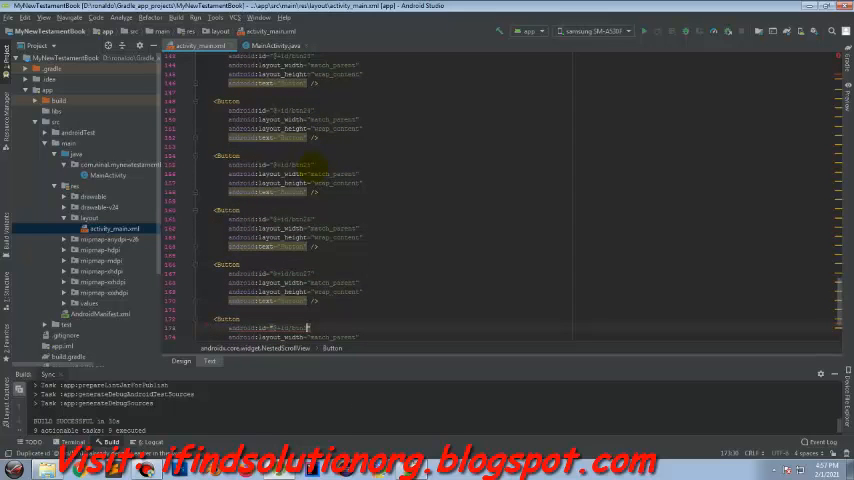
mouse_move(356, 168)
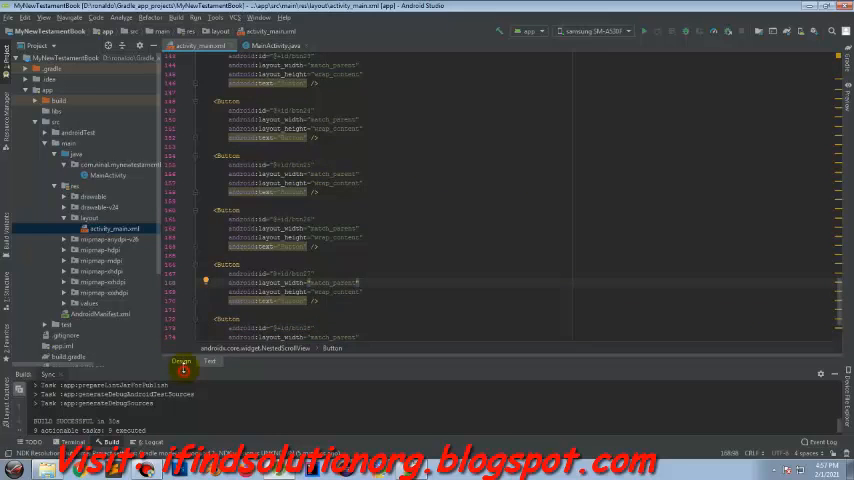
- Give the buttons' LinearLayout android:orientation="vertical" after checking the design preview
left_click(184, 362)
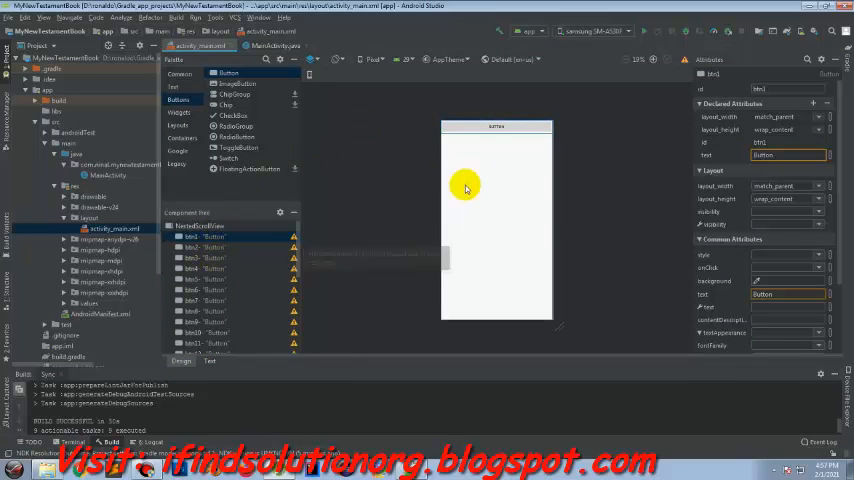
left_click(210, 362)
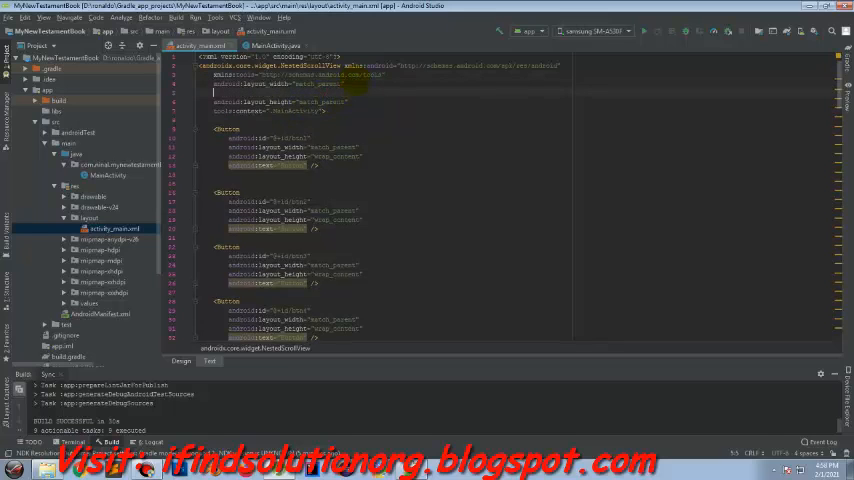
type("android:orientation=\"vertical\"")
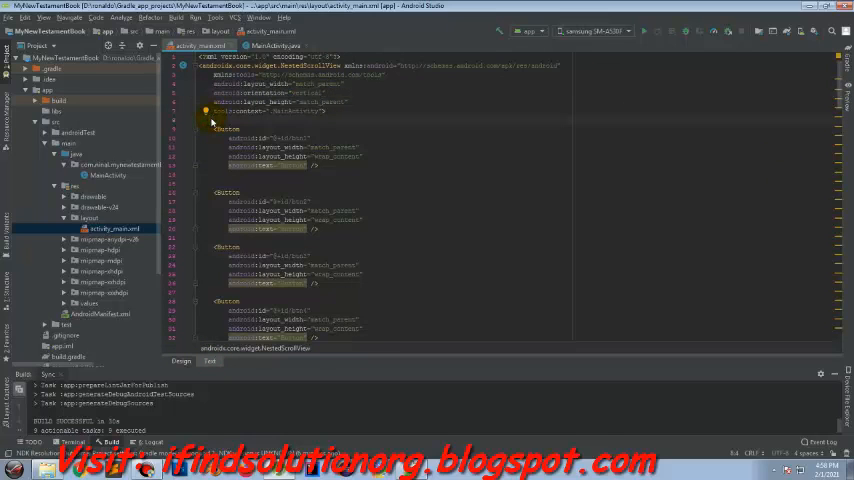
type("<")
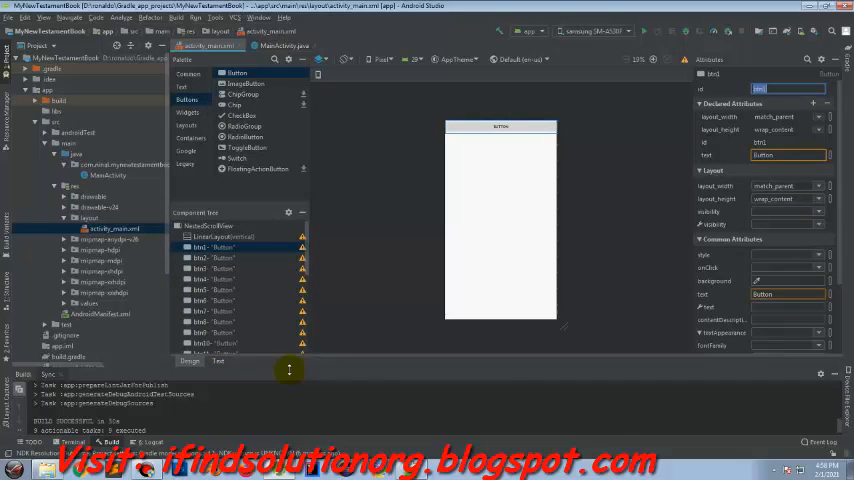
- Scroll the XML down to the closing NestedScrollView tag, then return to Design
left_click(218, 362)
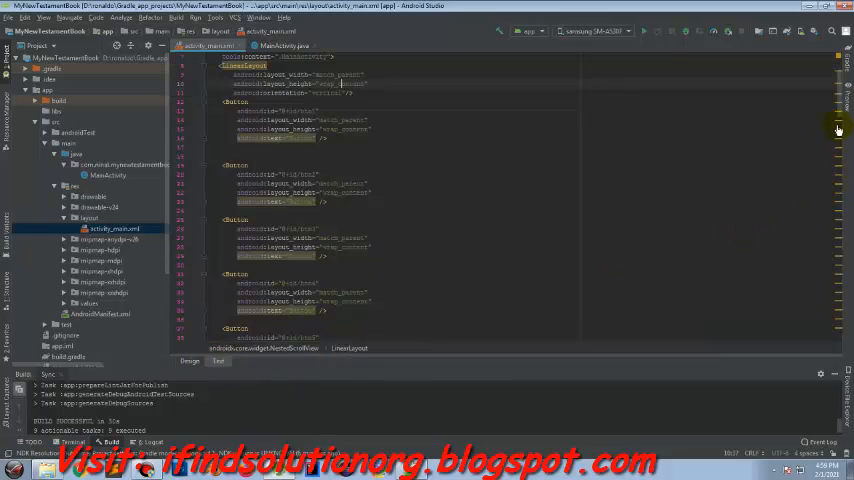
scroll("up", 3)
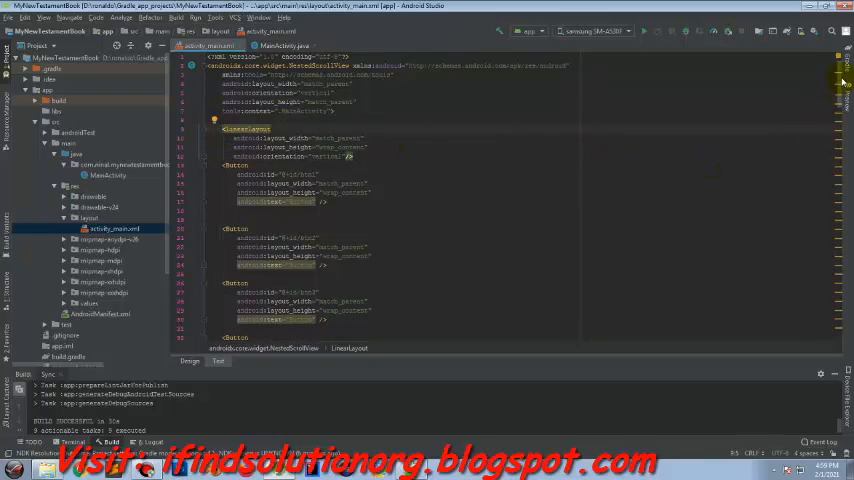
scroll("down", 3)
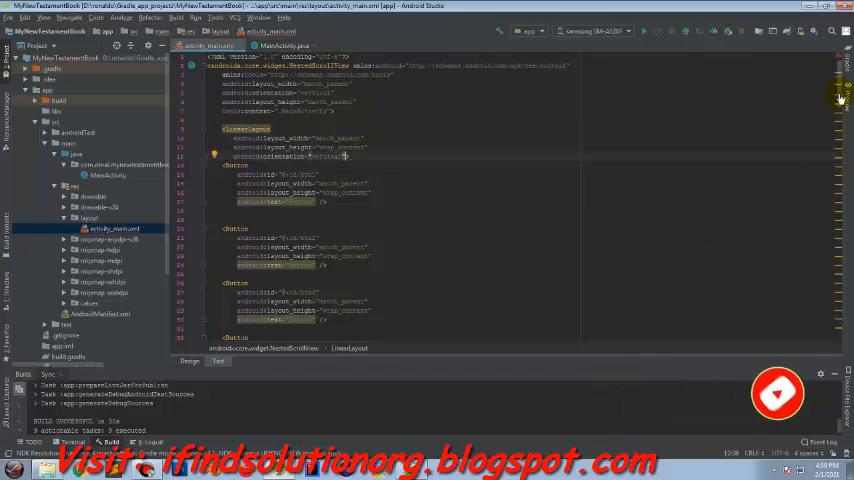
scroll("down", 3)
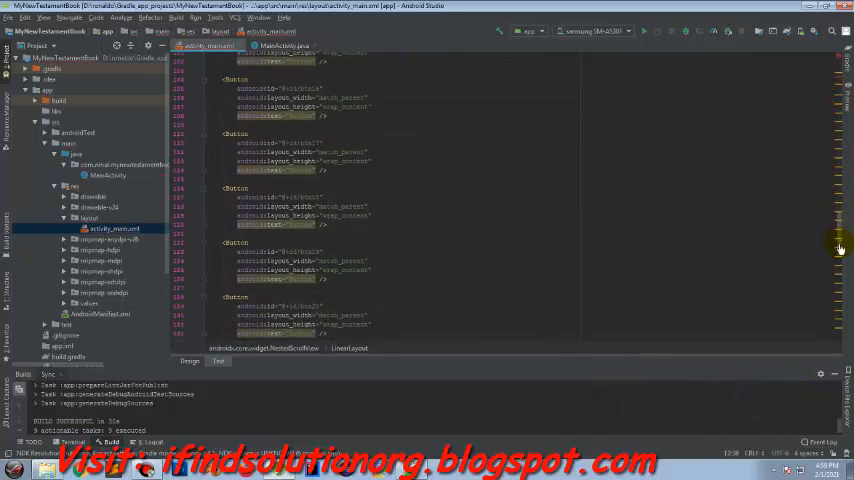
scroll("down", 3)
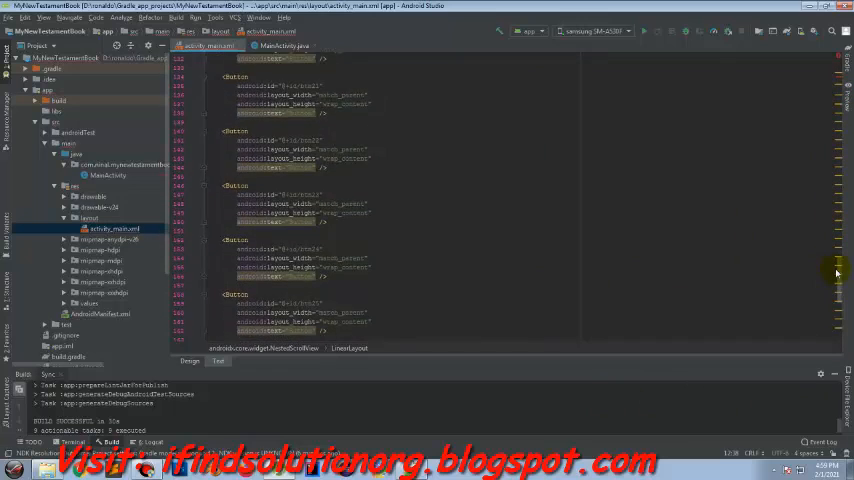
scroll("down", 3)
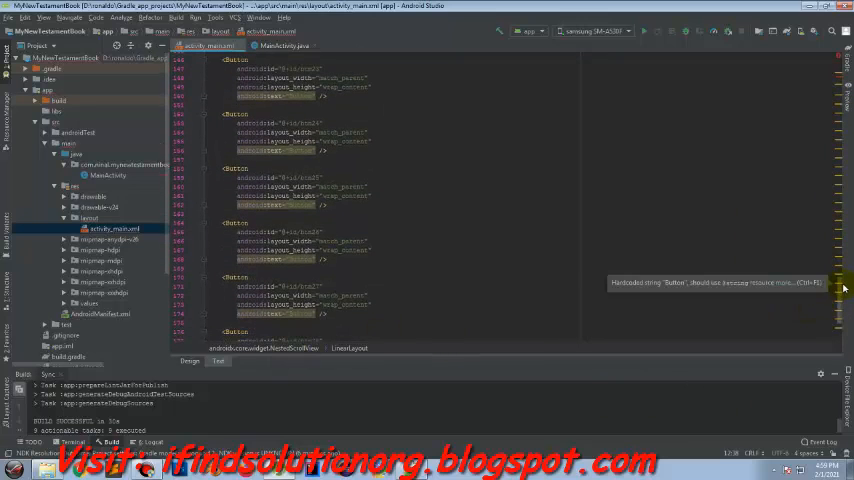
scroll("down", 3)
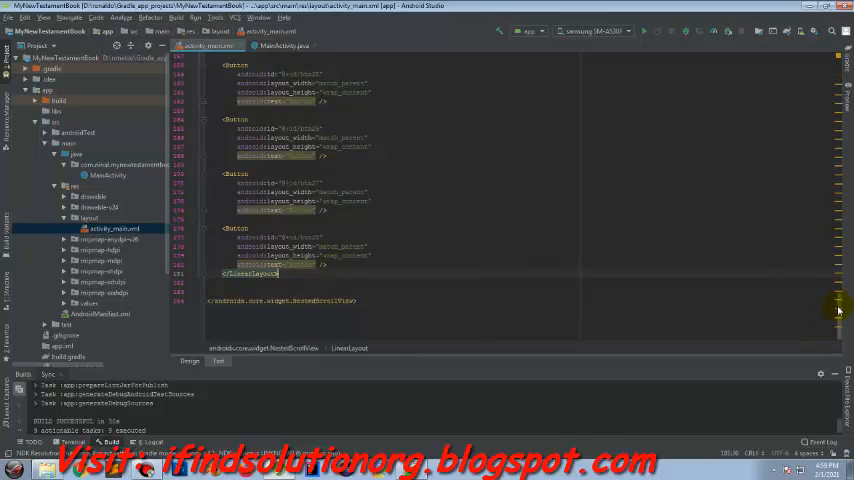
left_click(190, 362)
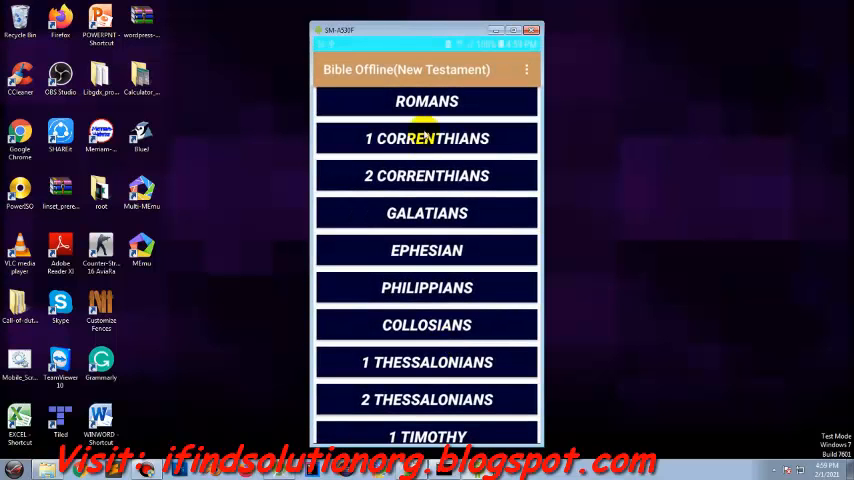
- Scroll the running app's book-button list past LUKE, JOHN and ACTS in the emulator
scroll("down", 3)
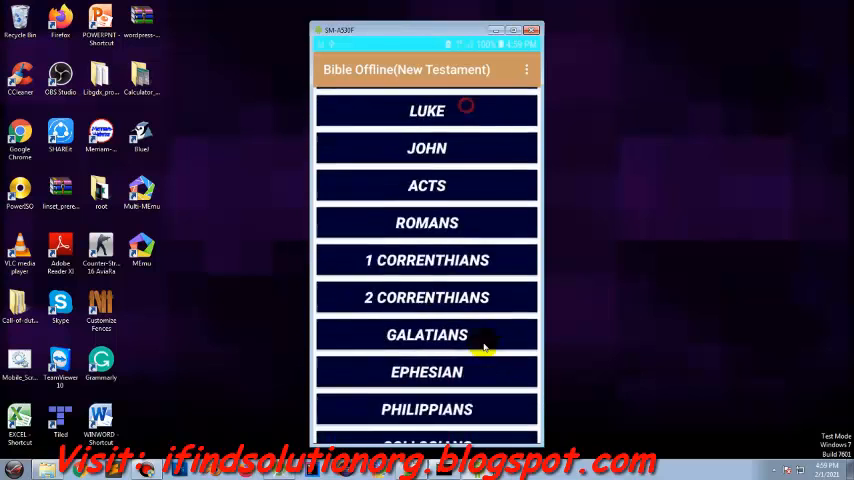
scroll("down", 3)
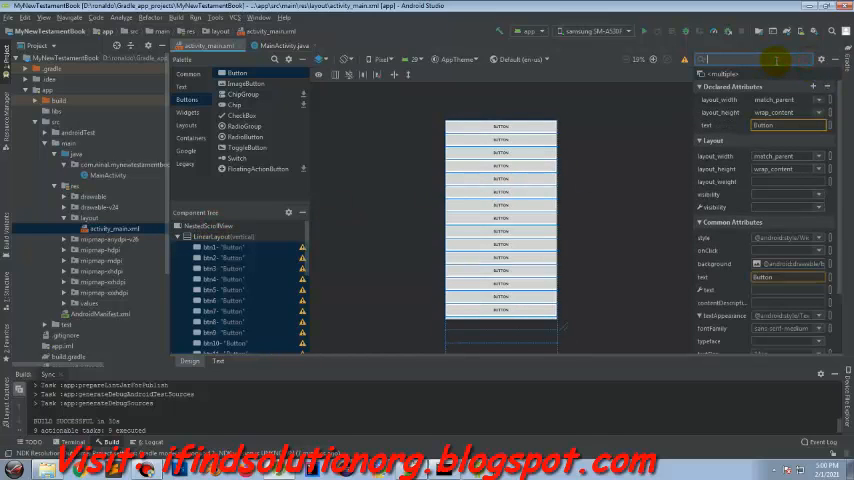
- Filter the Attributes panel by 'pad' and expand the padding attributes for the buttons
type("pad")
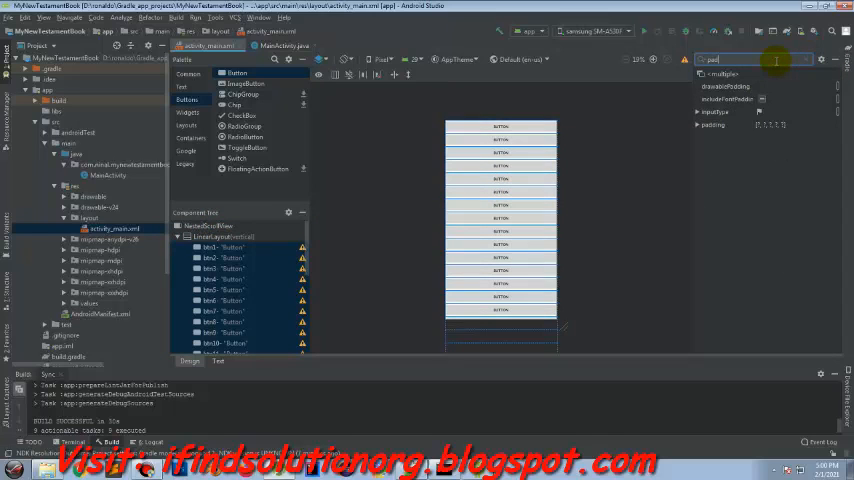
left_click(698, 124)
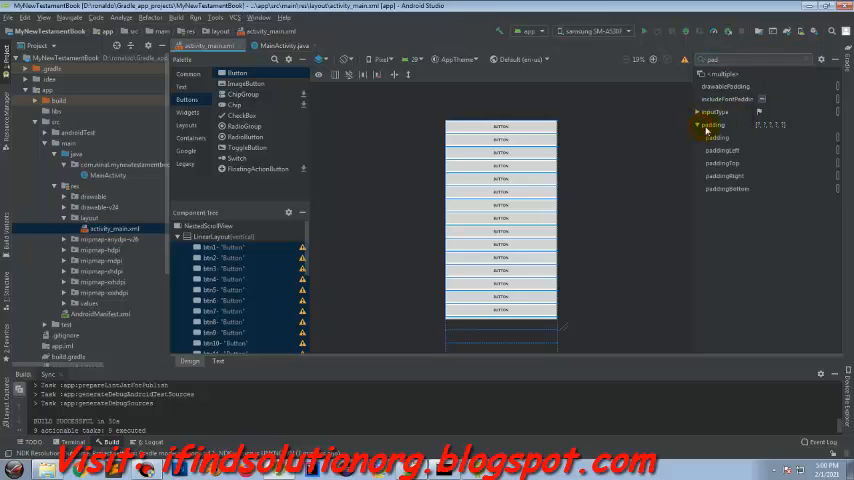
left_click(724, 136)
type("mar")
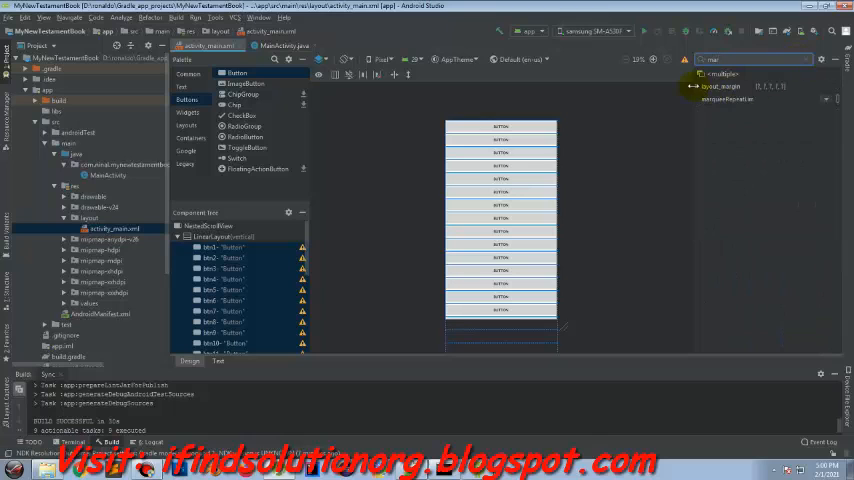
- Set the buttons' textStyle to bold and choose a larger textSize
left_click(720, 86)
type("text")
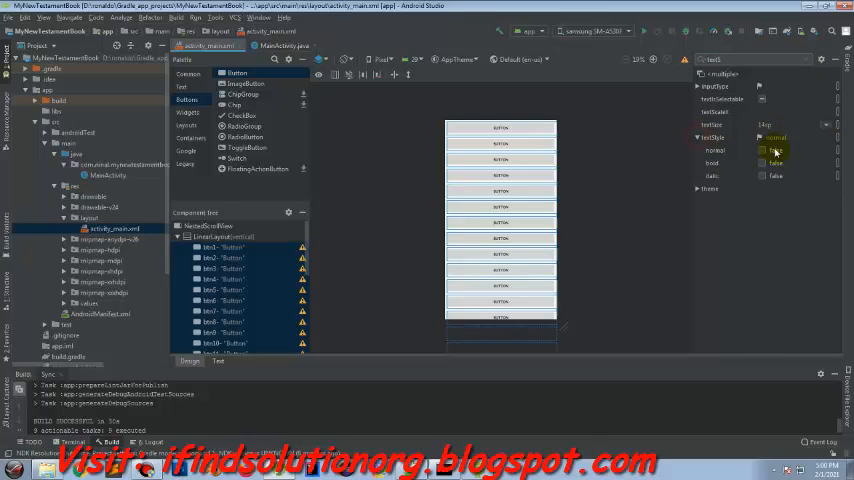
left_click(712, 164)
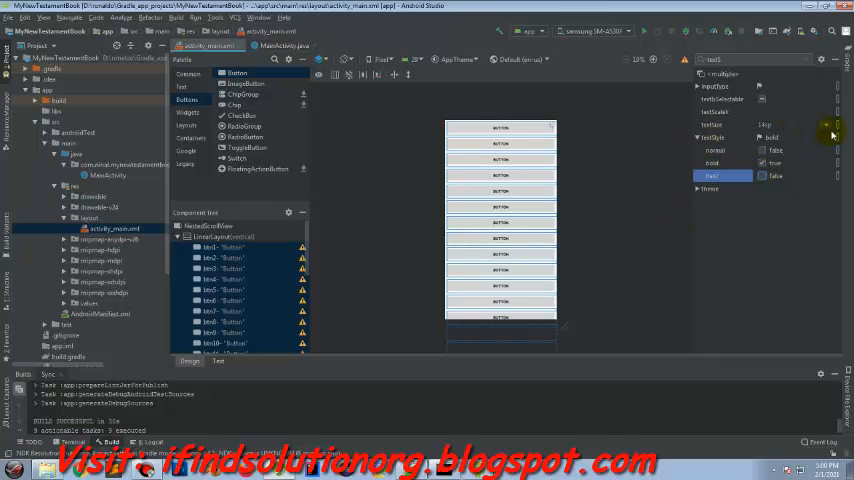
left_click(828, 124)
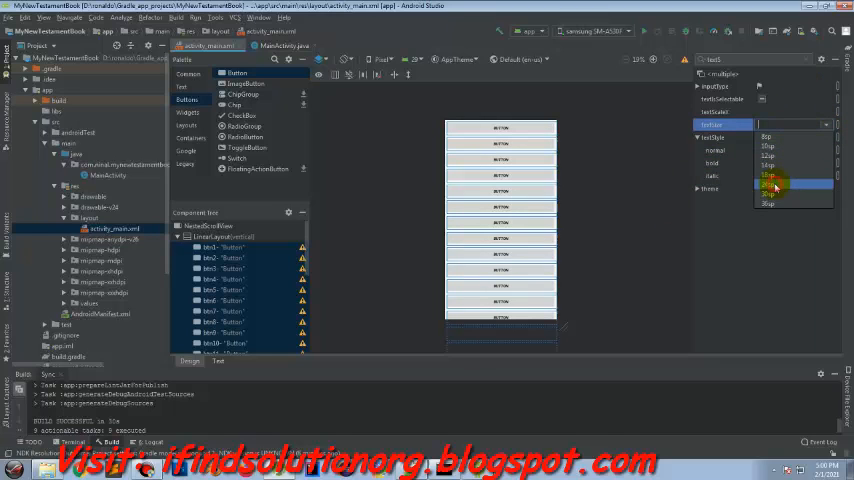
left_click(776, 188)
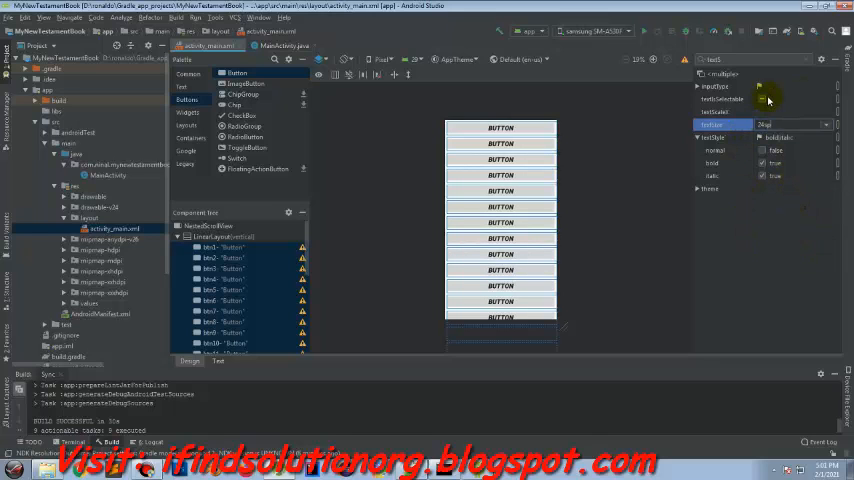
left_click(500, 208)
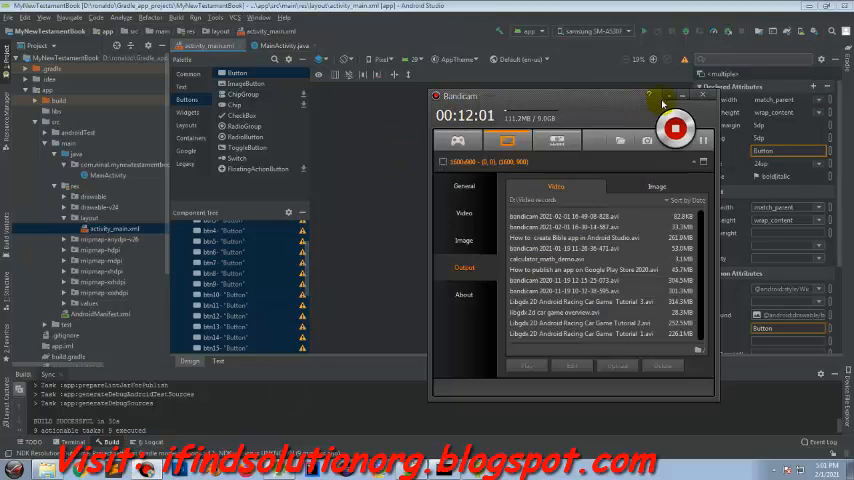
left_click(700, 96)
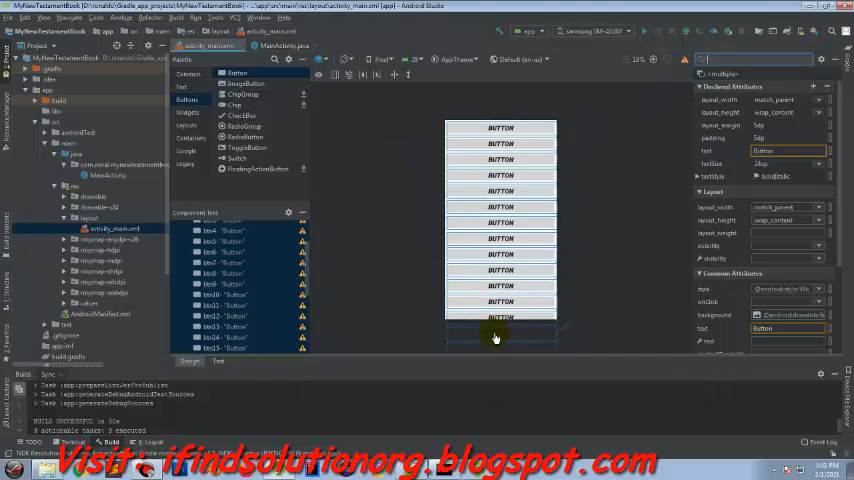